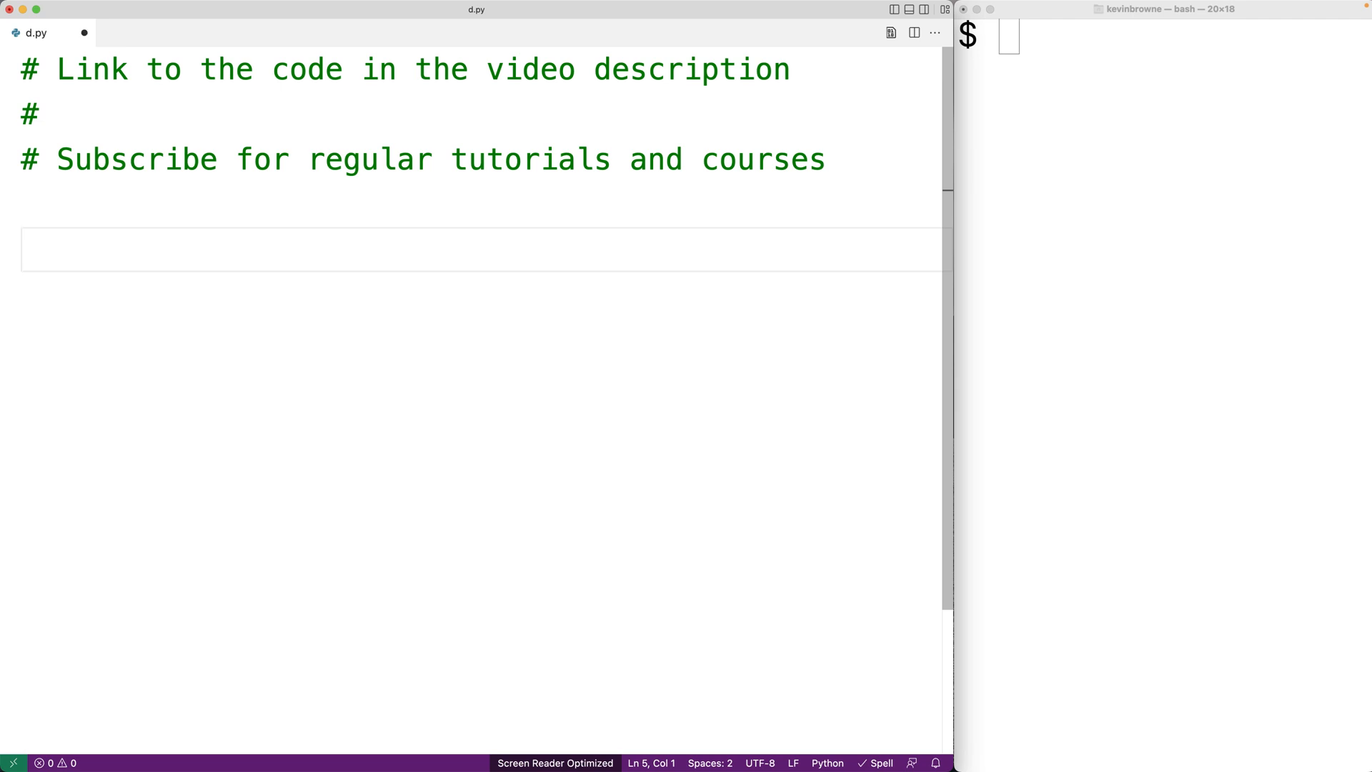
Step: Add length = float(input("Length: ")) and width = float(input("Width: ")) lines to d.py
{"action": "type", "text": "length = f"}
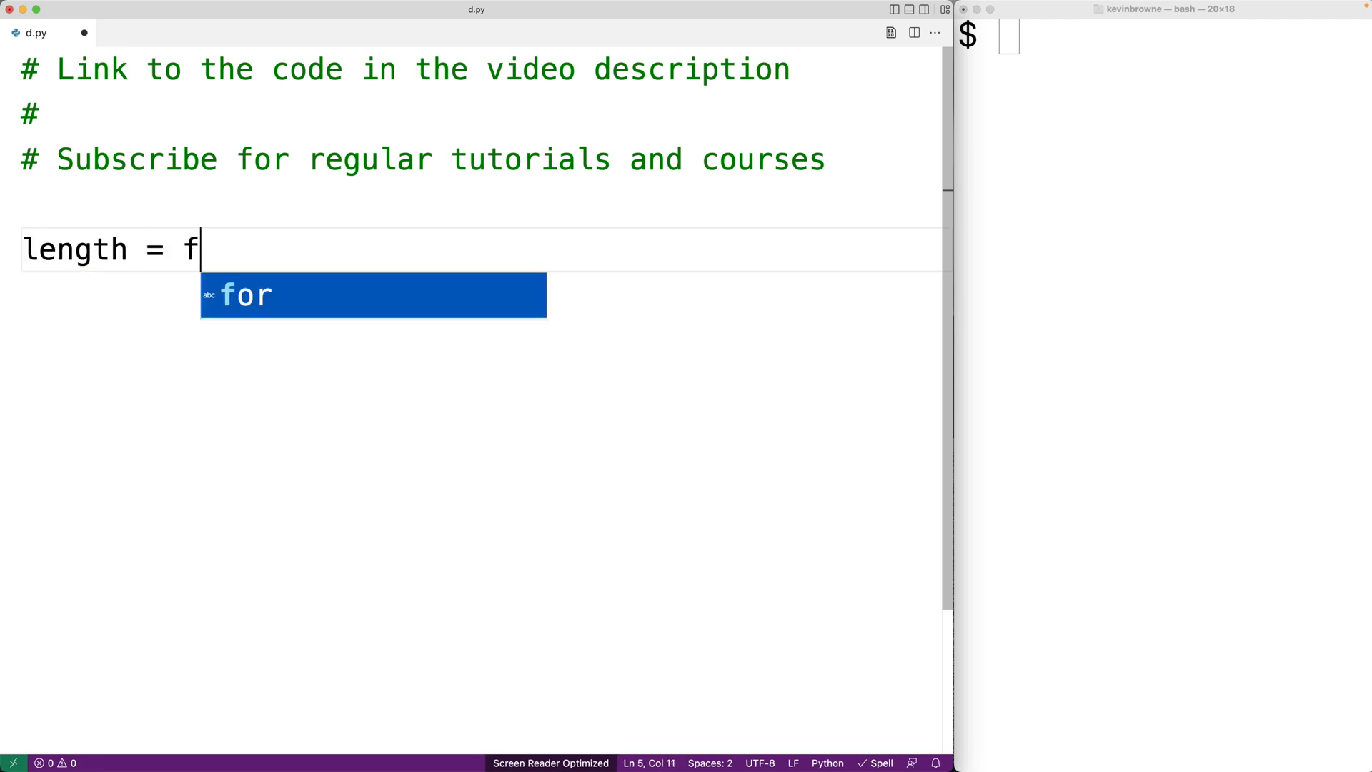
{"action": "type", "text": "loat(input("}
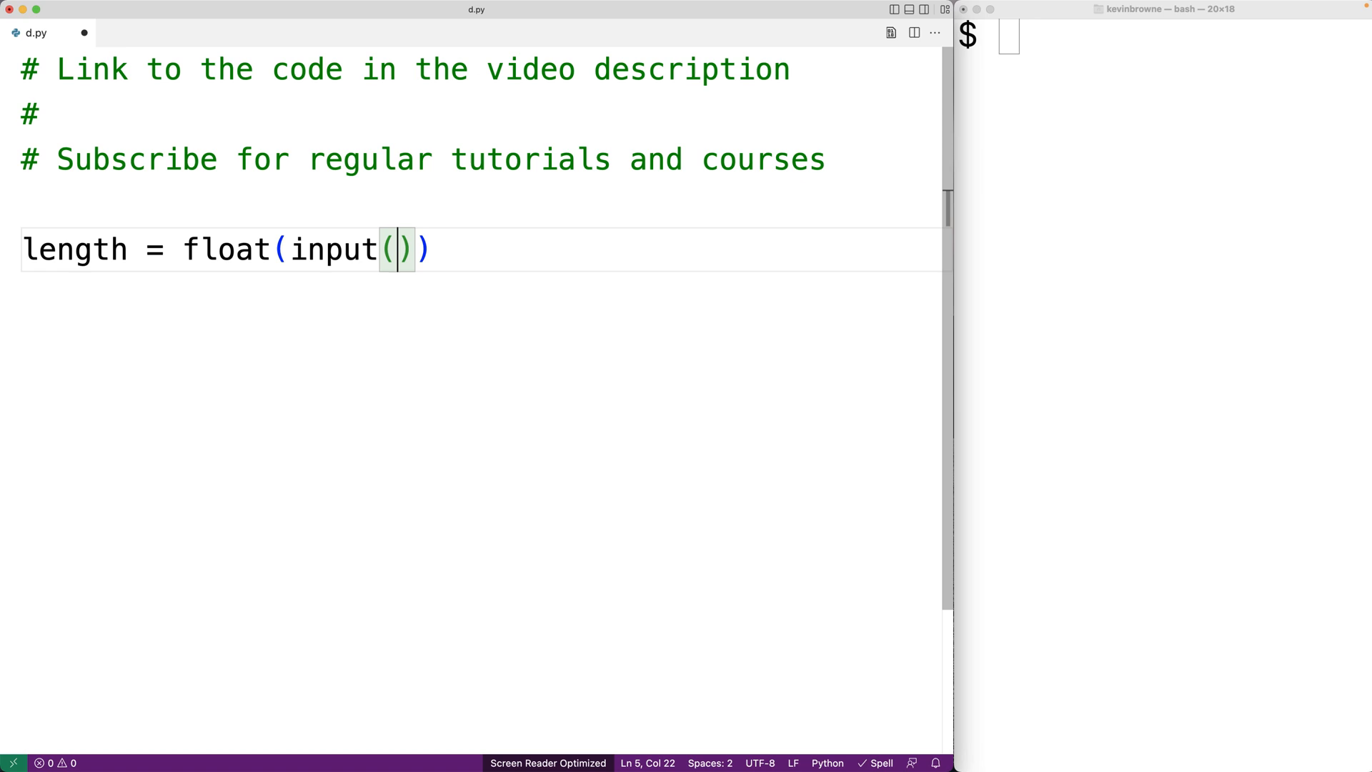
{"action": "type", "text": "\"Length: \""}
{"action": "type", "text": "width ="}
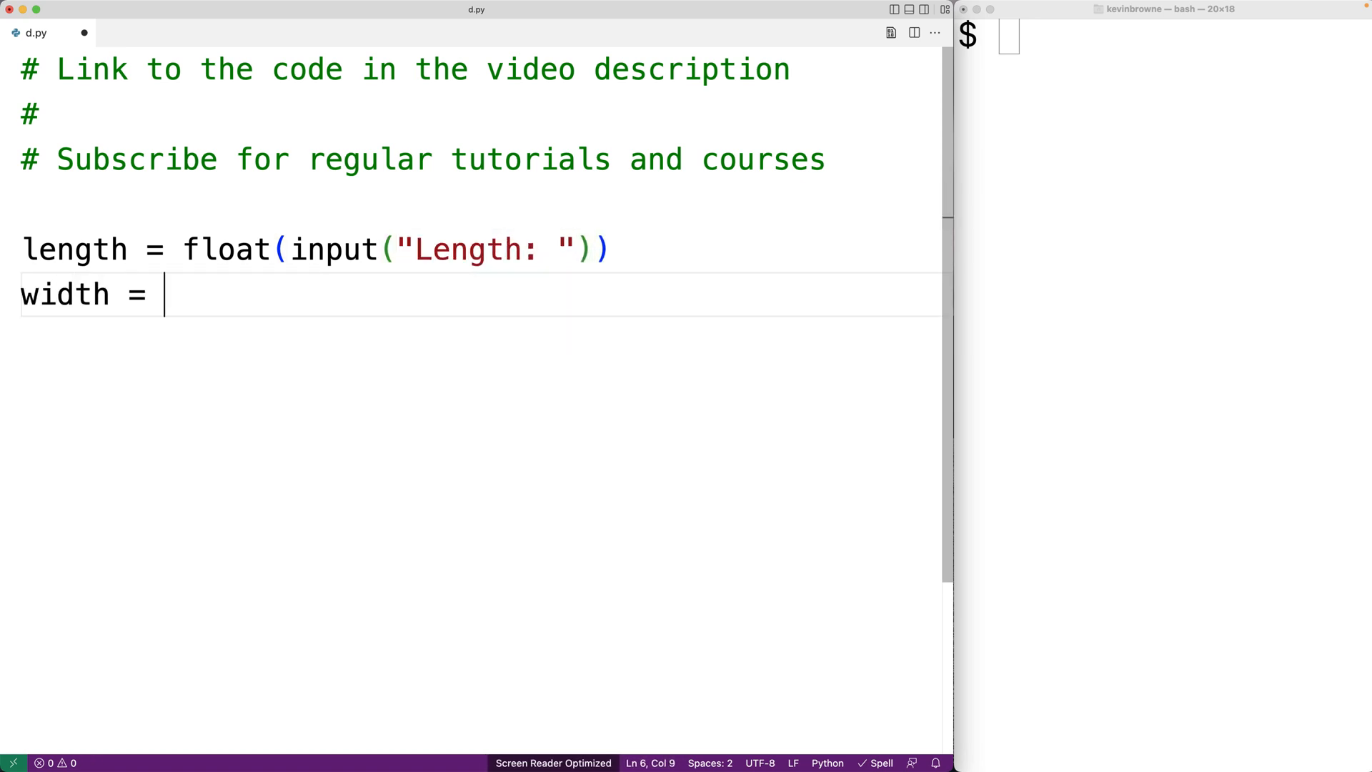
{"action": "type", "text": "float(input("}
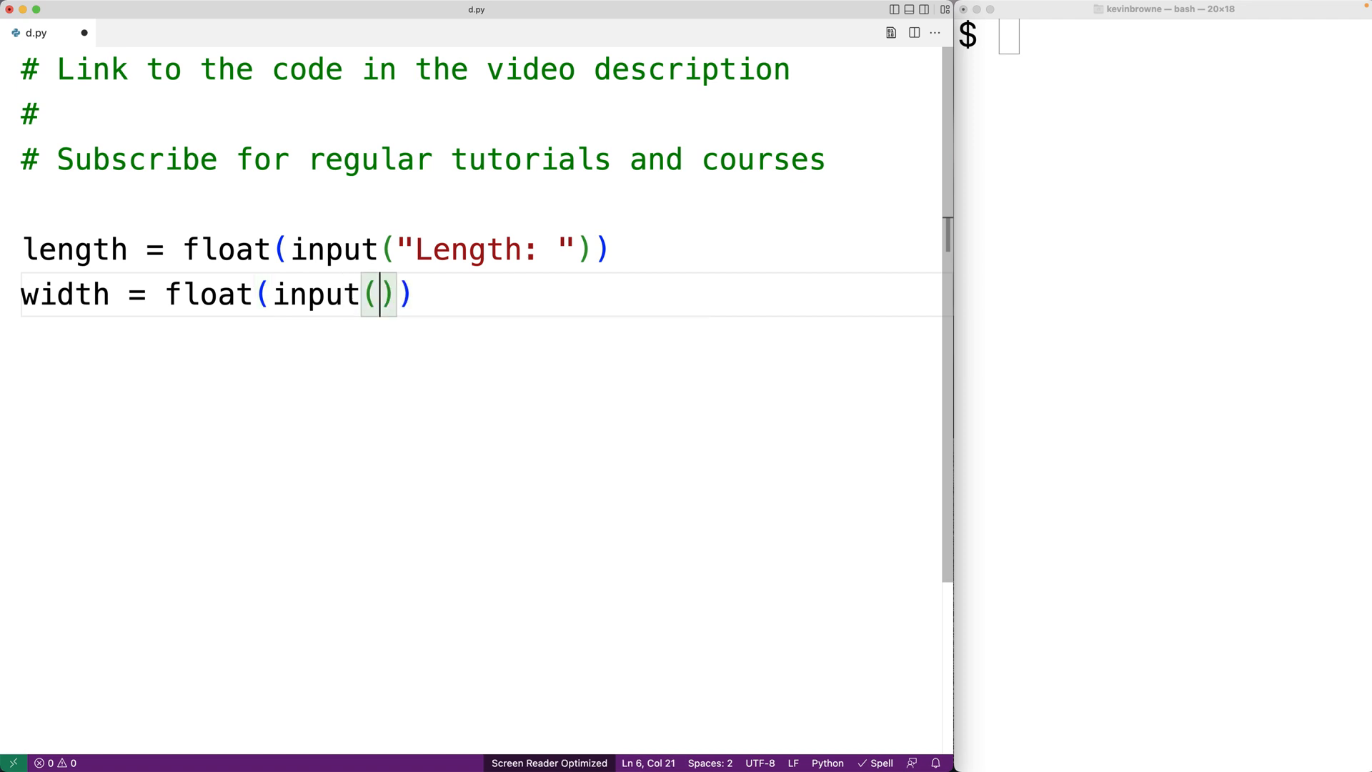
{"action": "type", "text": "\"Width: \""}
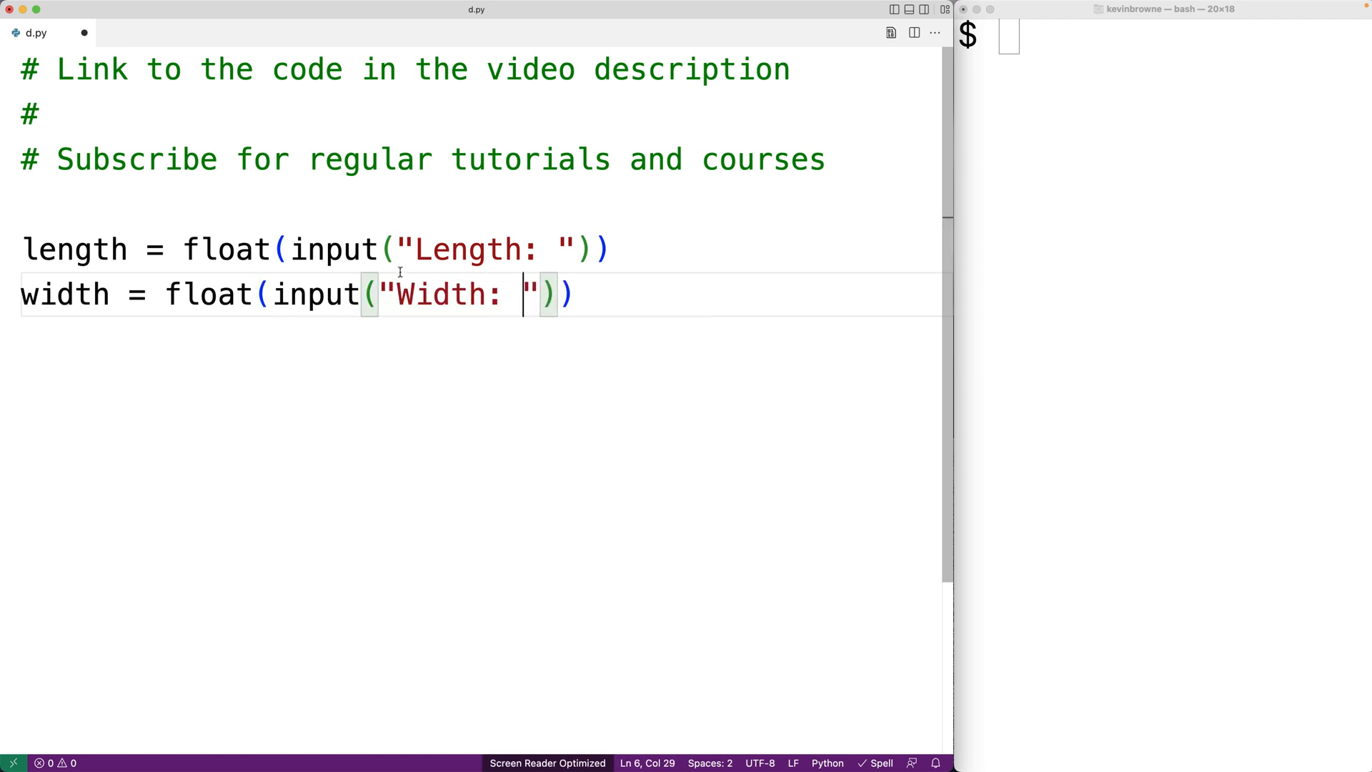
{"action": "double_click", "coordinate": [463, 249]}
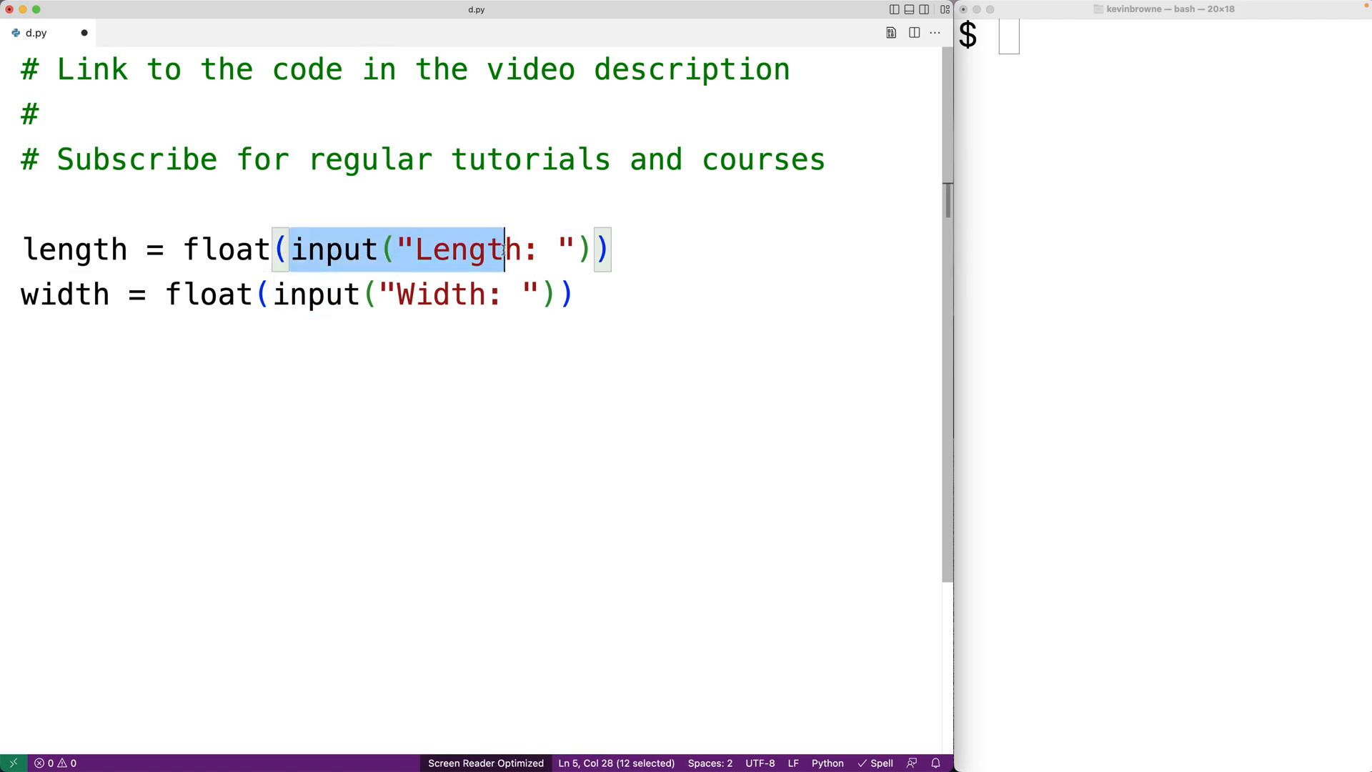
{"action": "double_click", "coordinate": [226, 249]}
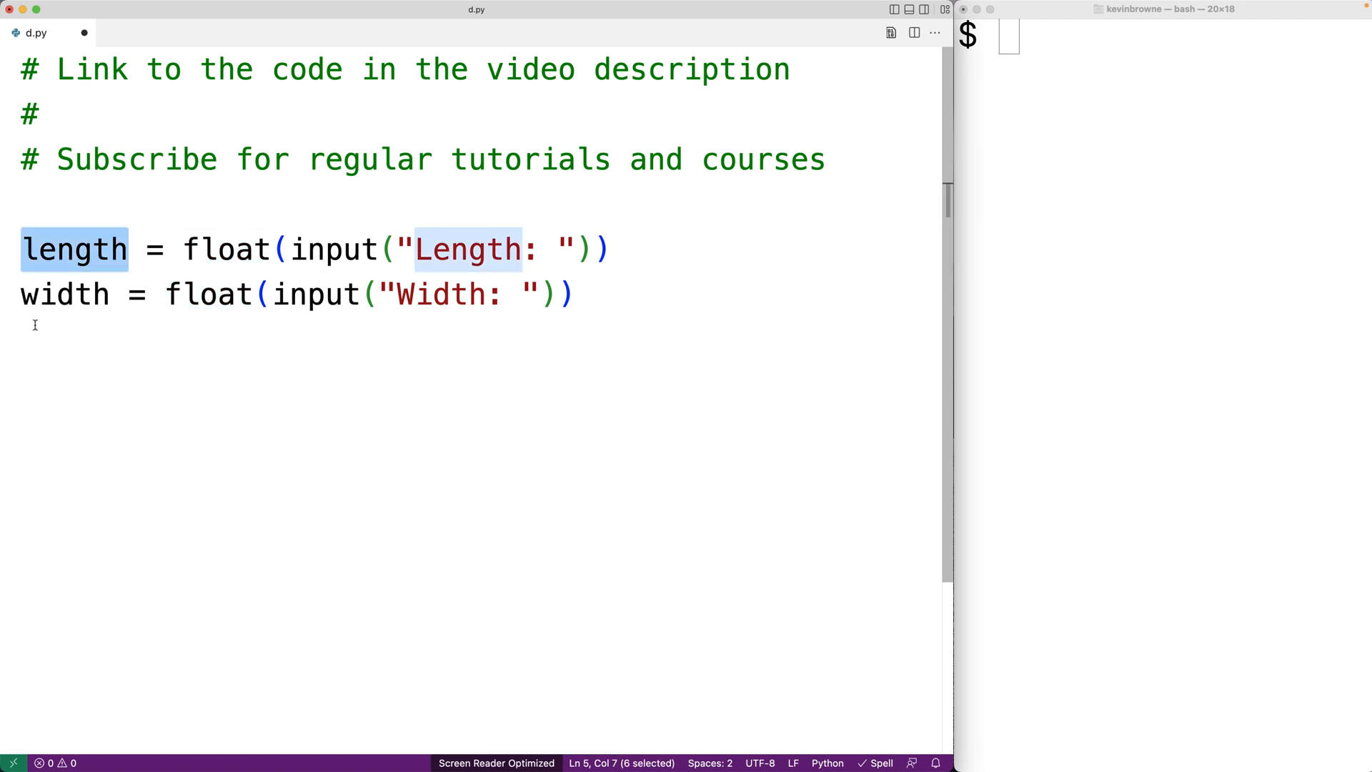
{"action": "left_click", "coordinate": [576, 294]}
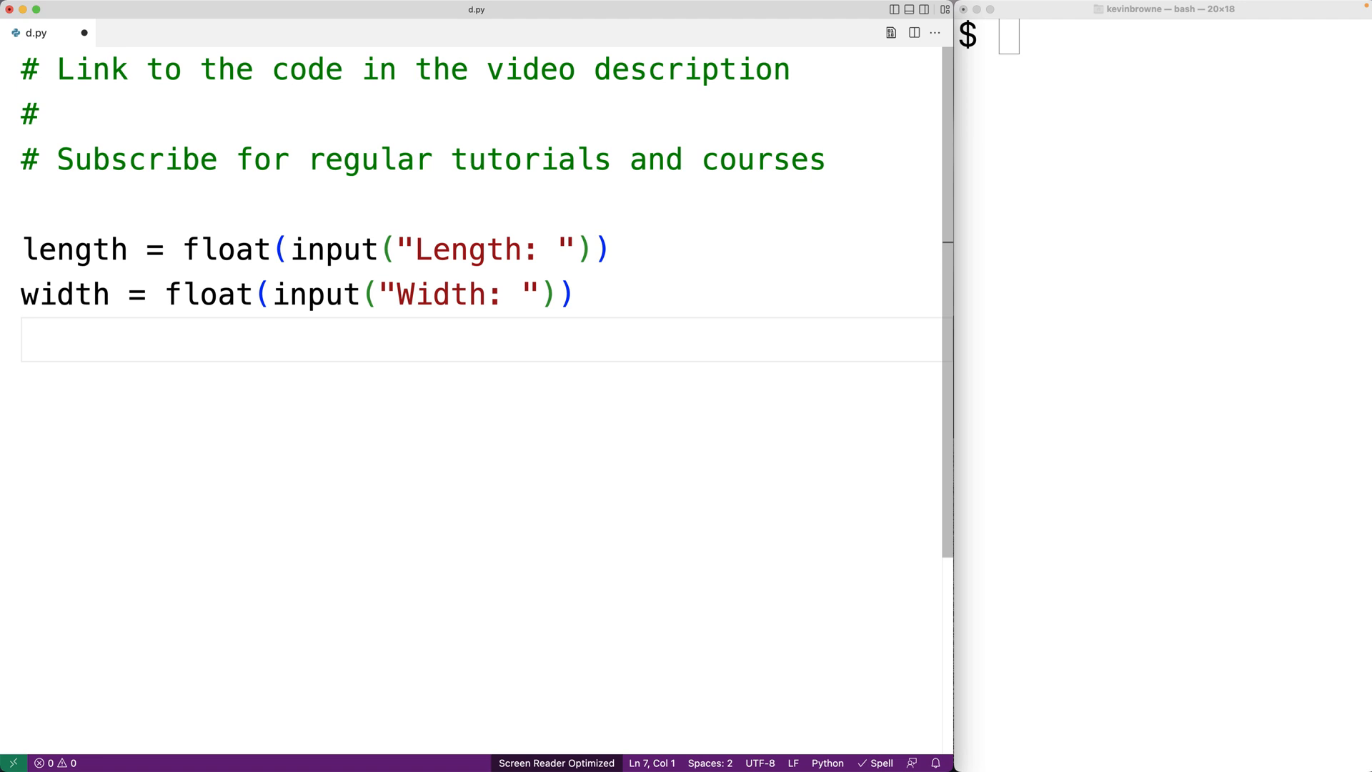
Step: Add perimeter = 2 * (length + width) and print("Perimeter:", perimeter) to d.py
{"action": "type", "text": "perime"}
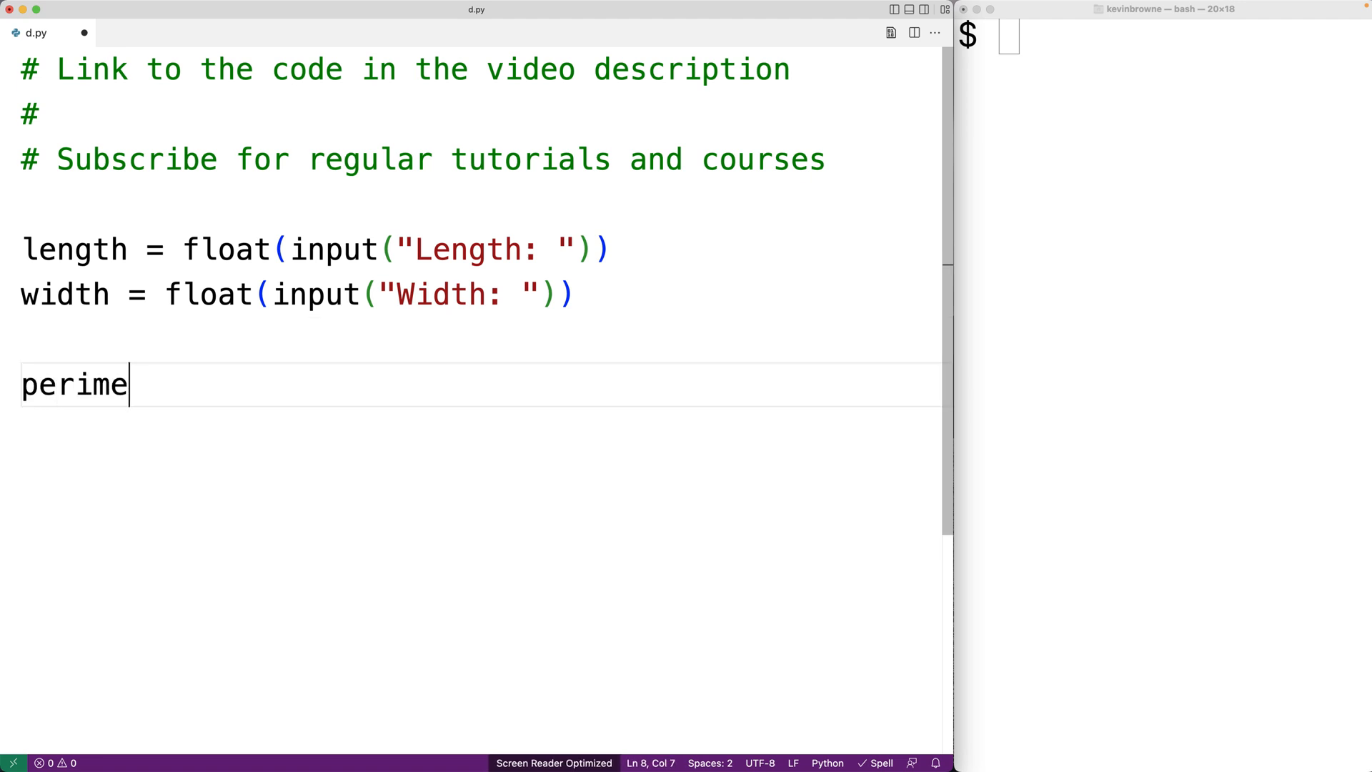
{"action": "type", "text": "ter = 2 *"}
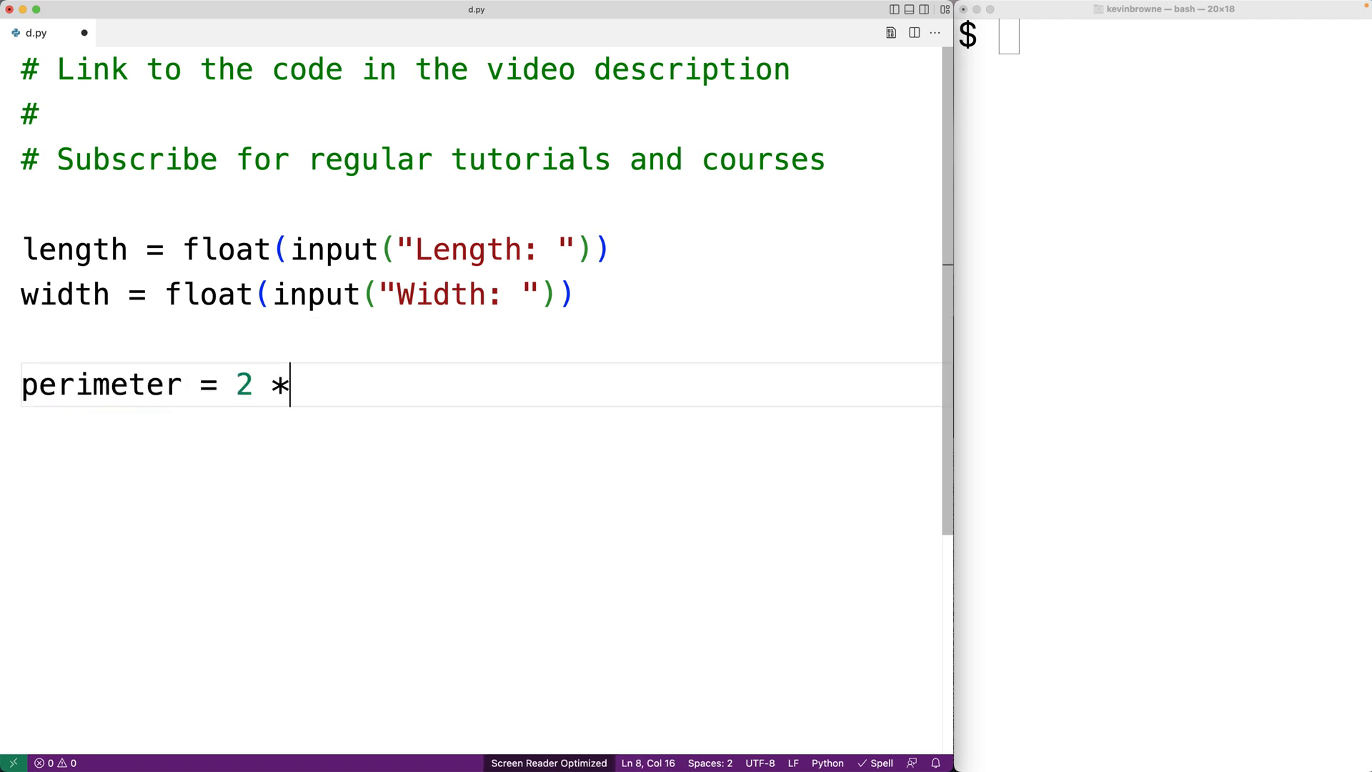
{"action": "type", "text": "(length +"}
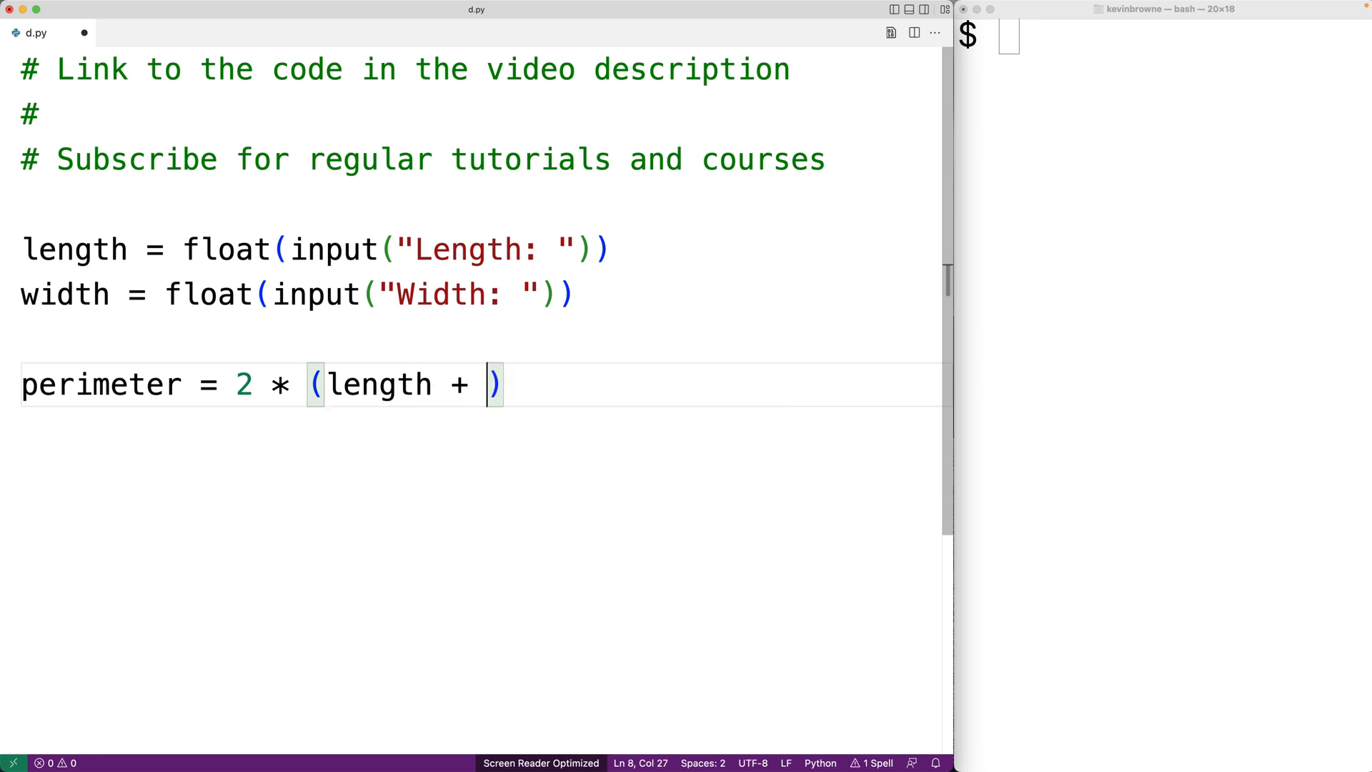
{"action": "type", "text": "width"}
{"action": "type", "text": "print("}
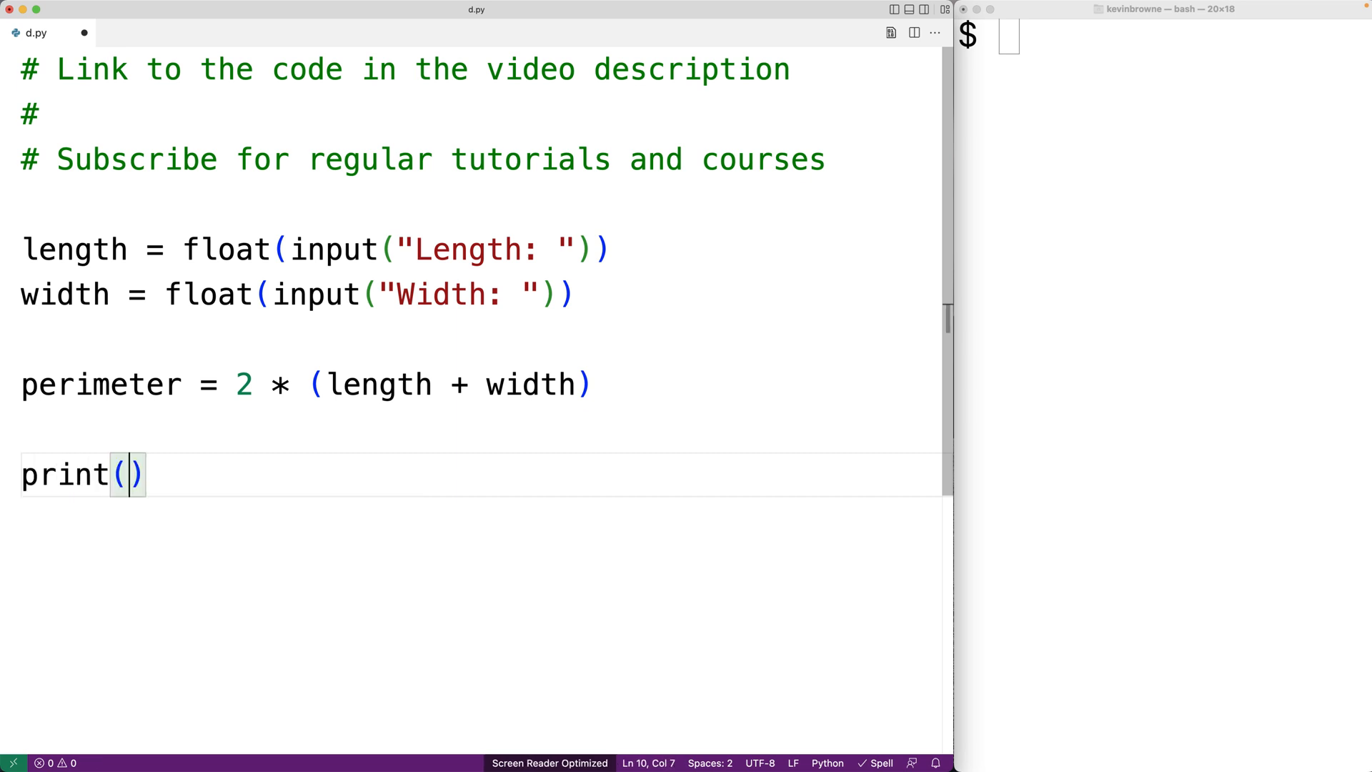
{"action": "type", "text": "\"Perimeter\""}
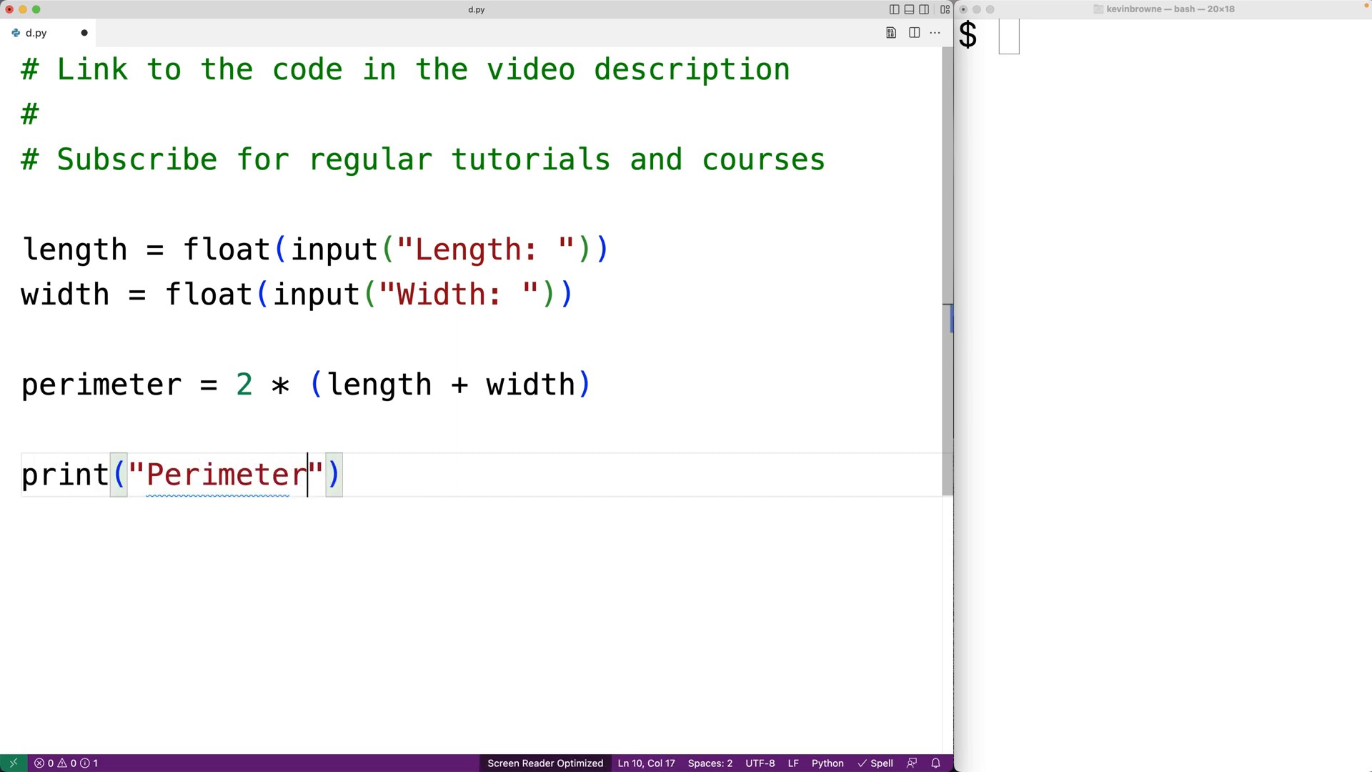
{"action": "type", "text": ":\", perimeter"}
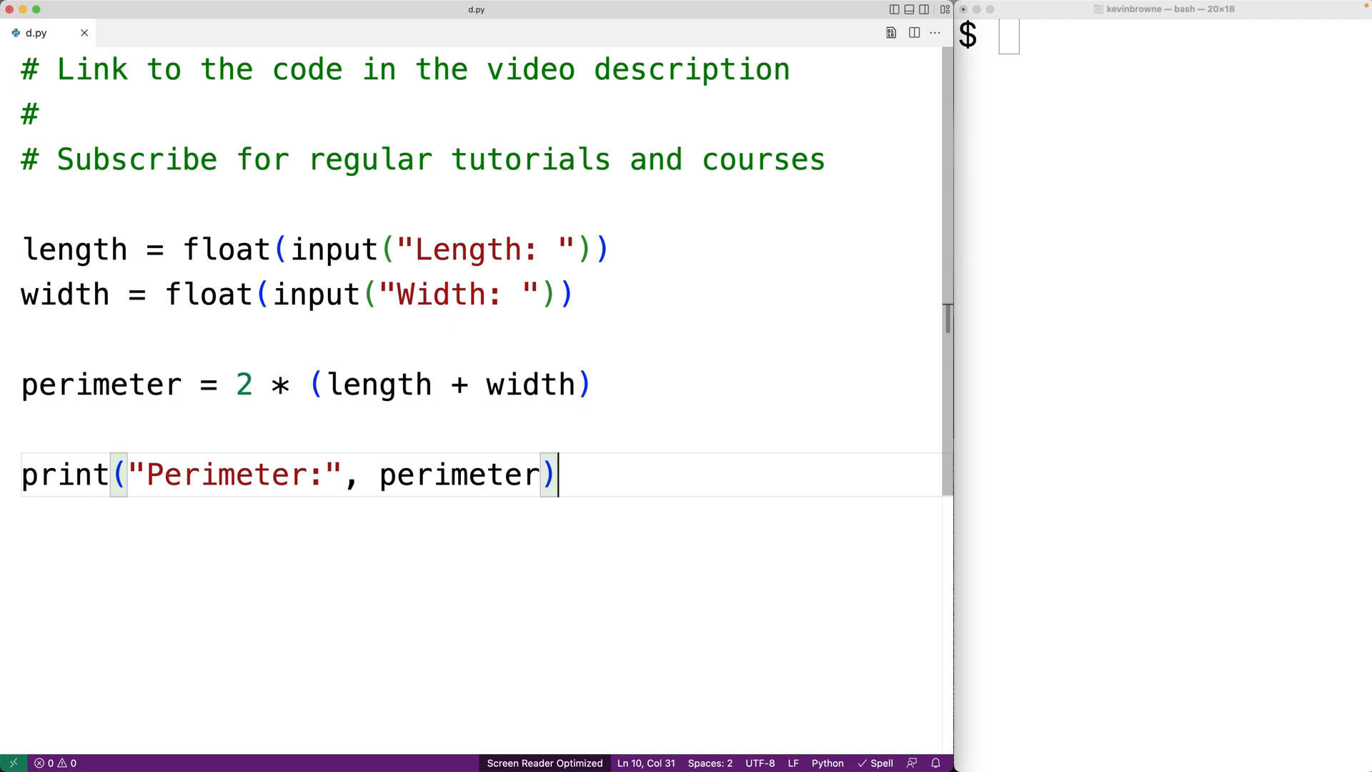
{"action": "type", "text": "py"}
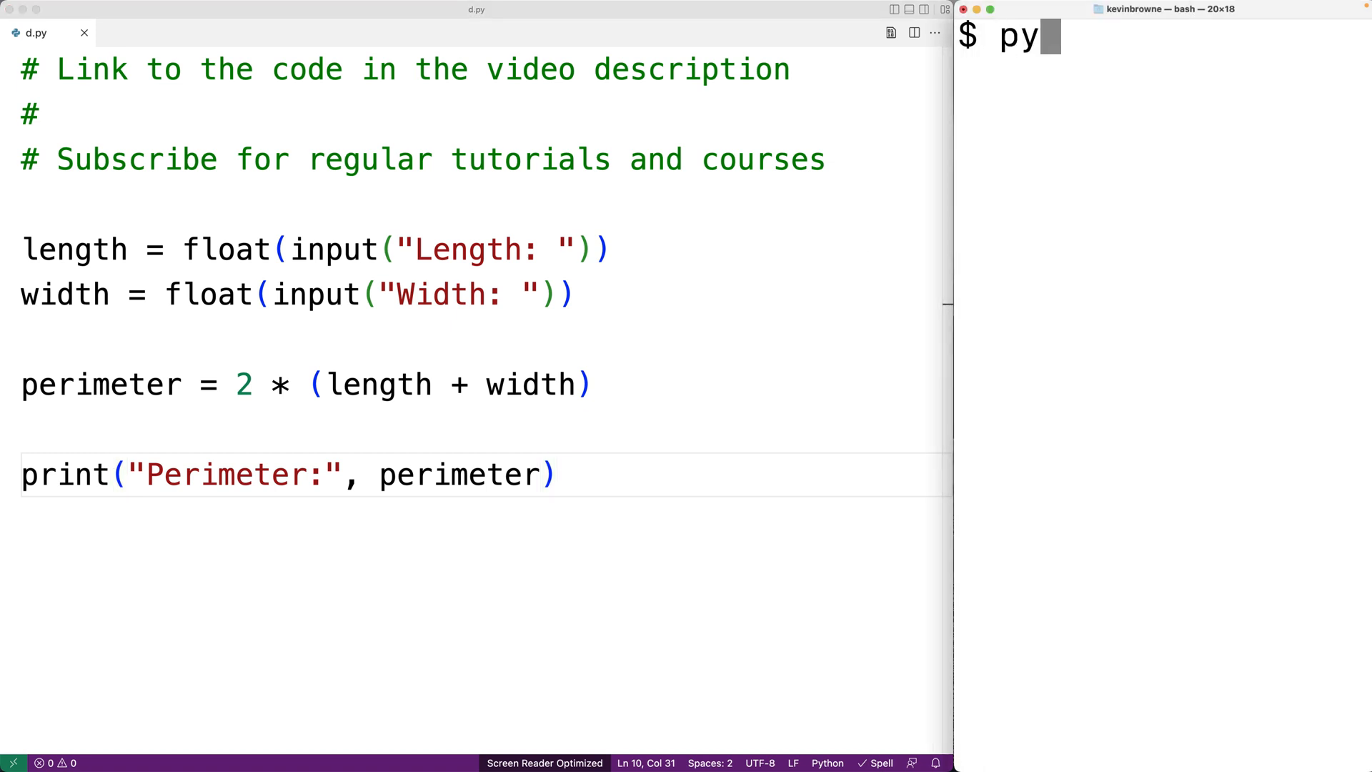
Step: Run d.py with 4 and 8 (24.0), then with 2.333333 and 9.777777 (24.22222)
{"action": "key", "text": "Return"}
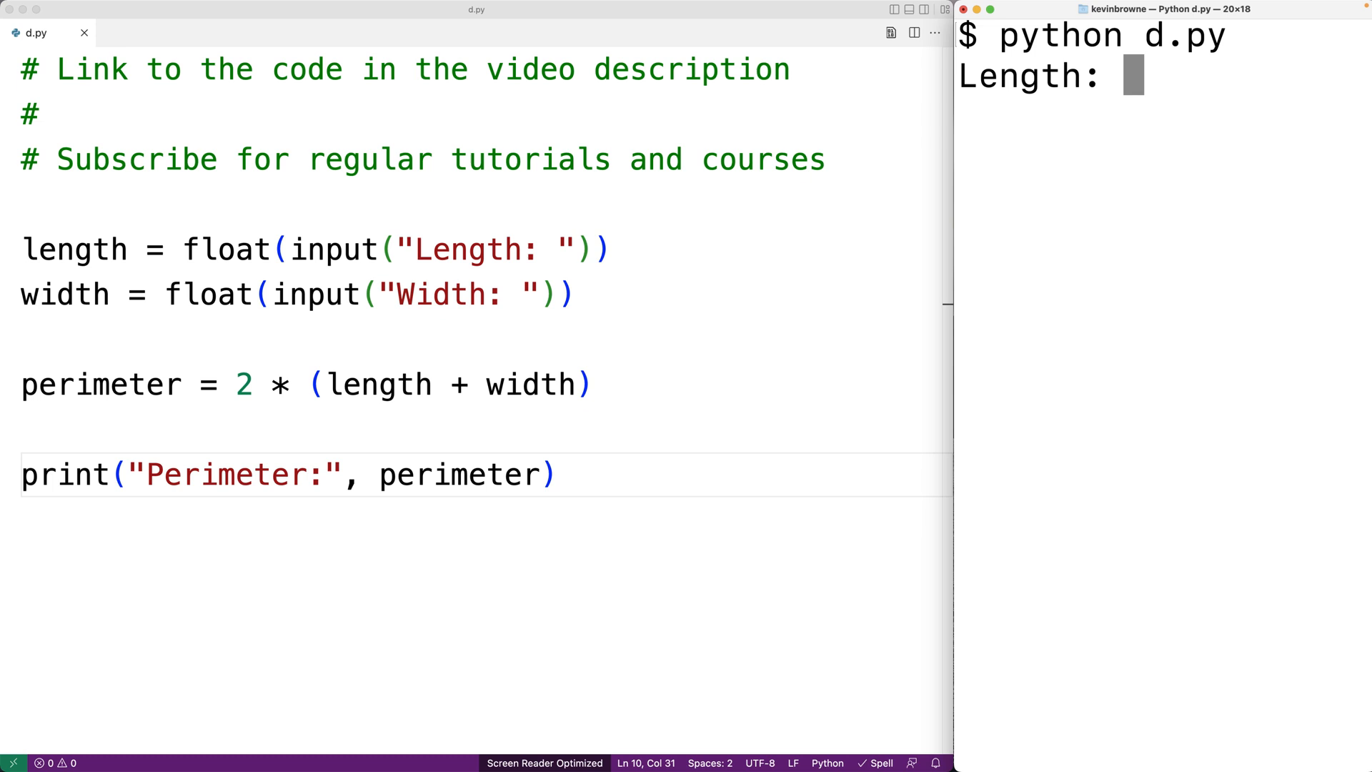
{"action": "type", "text": "4"}
{"action": "type", "text": "8"}
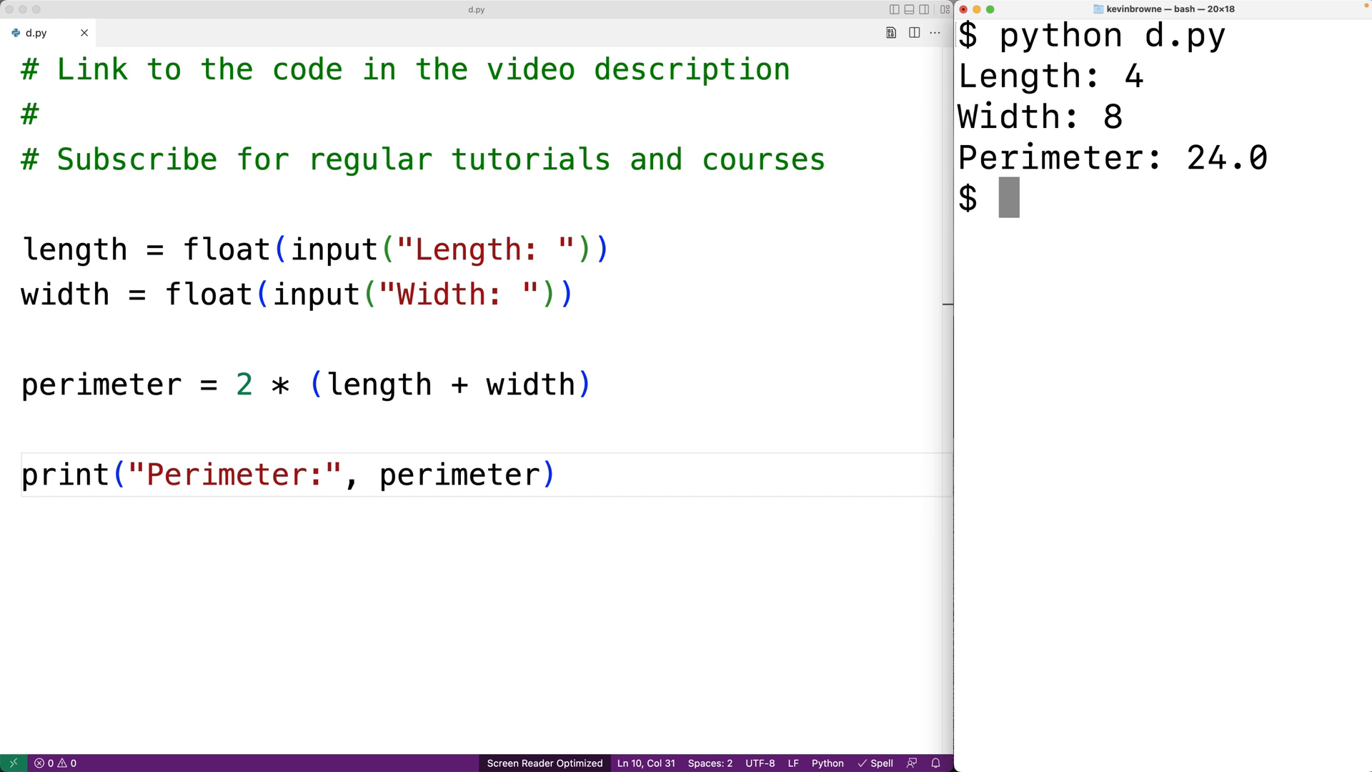
{"action": "type", "text": "python d.py"}
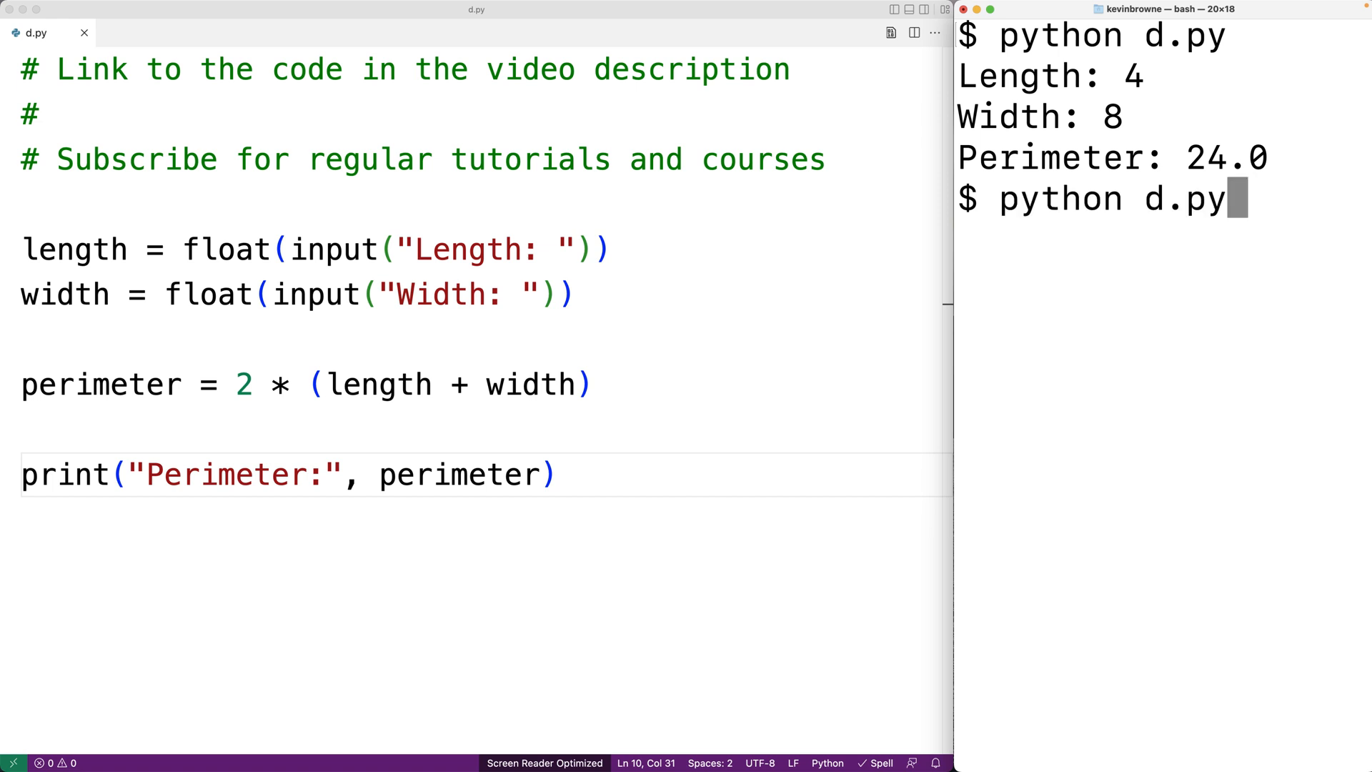
{"action": "type", "text": "2.333333"}
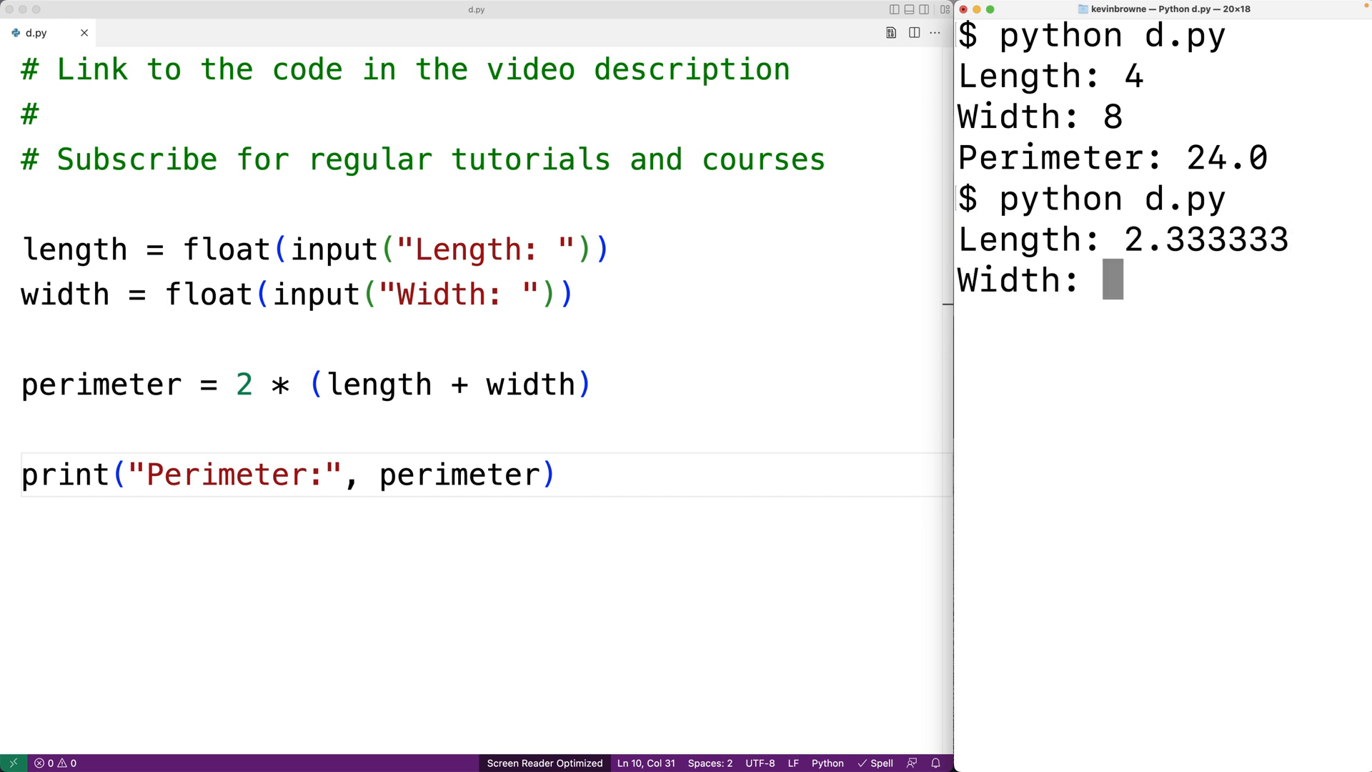
{"action": "type", "text": "9.777777"}
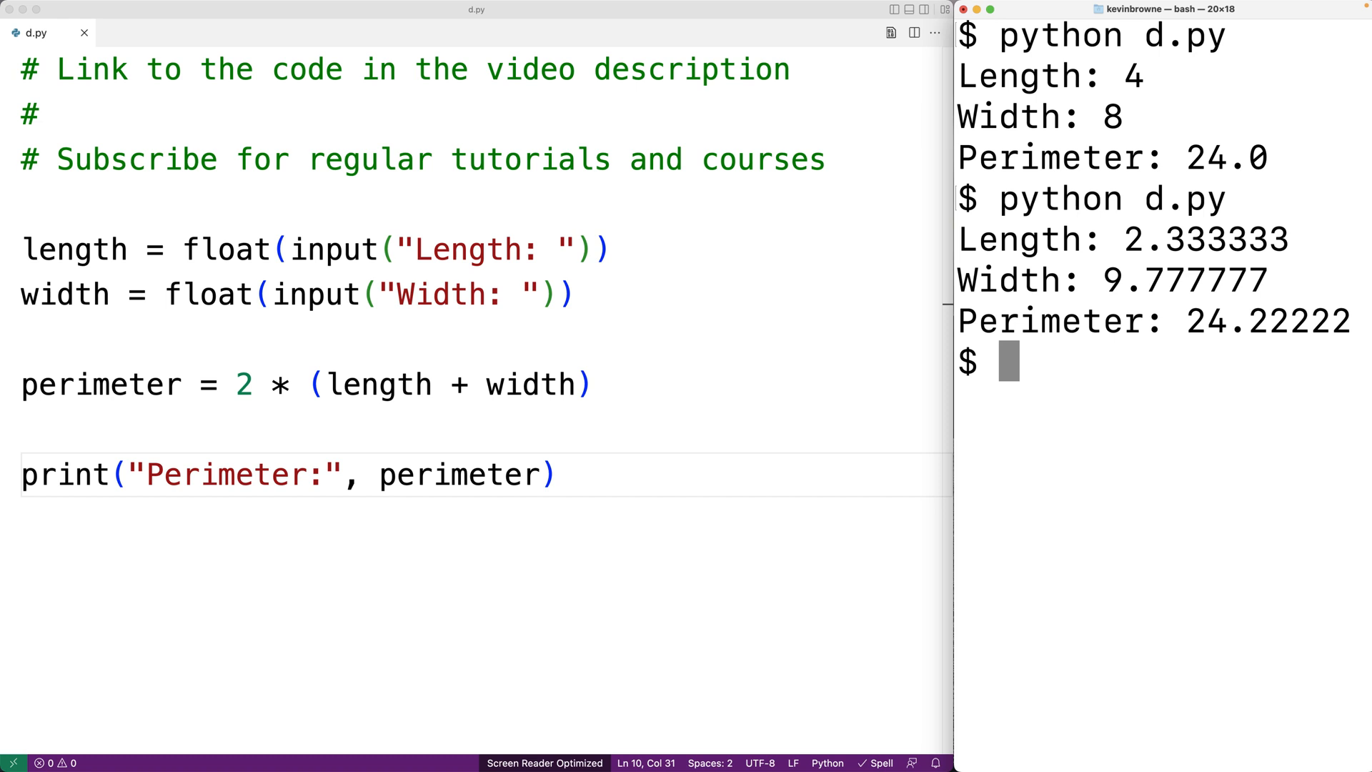
{"action": "mouse_move", "coordinate": [743, 246]}
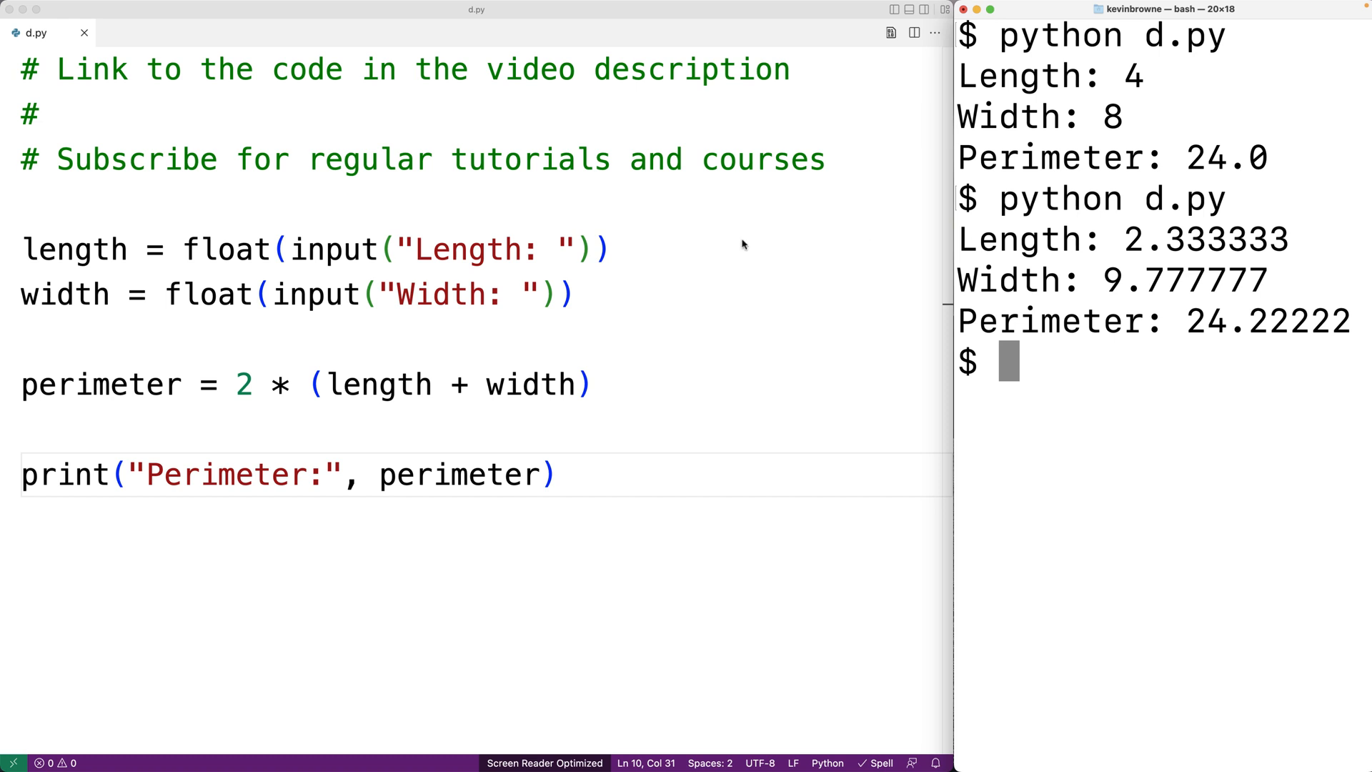
Step: Wrap the perimeter formula as round(2 * (length + width), 4)
{"action": "double_click", "coordinate": [243, 384]}
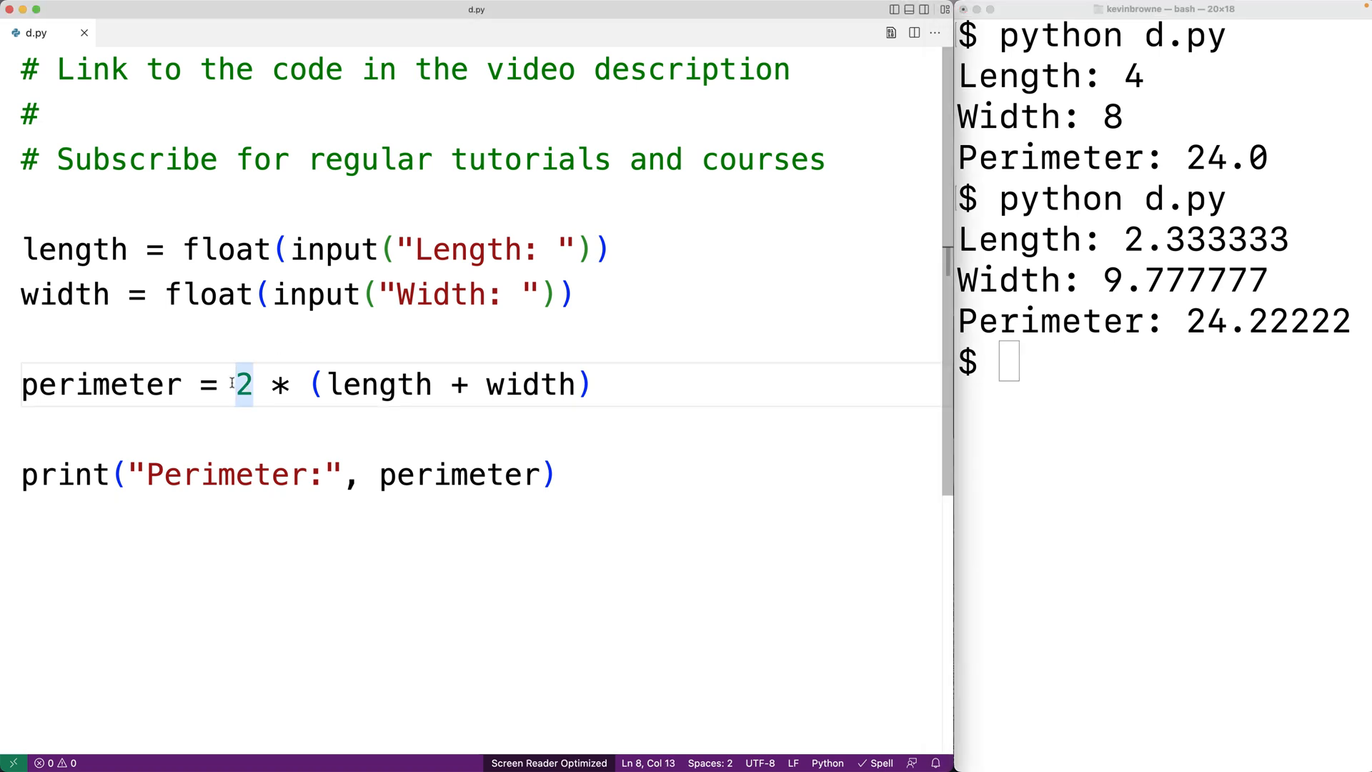
{"action": "left_click", "coordinate": [253, 384]}
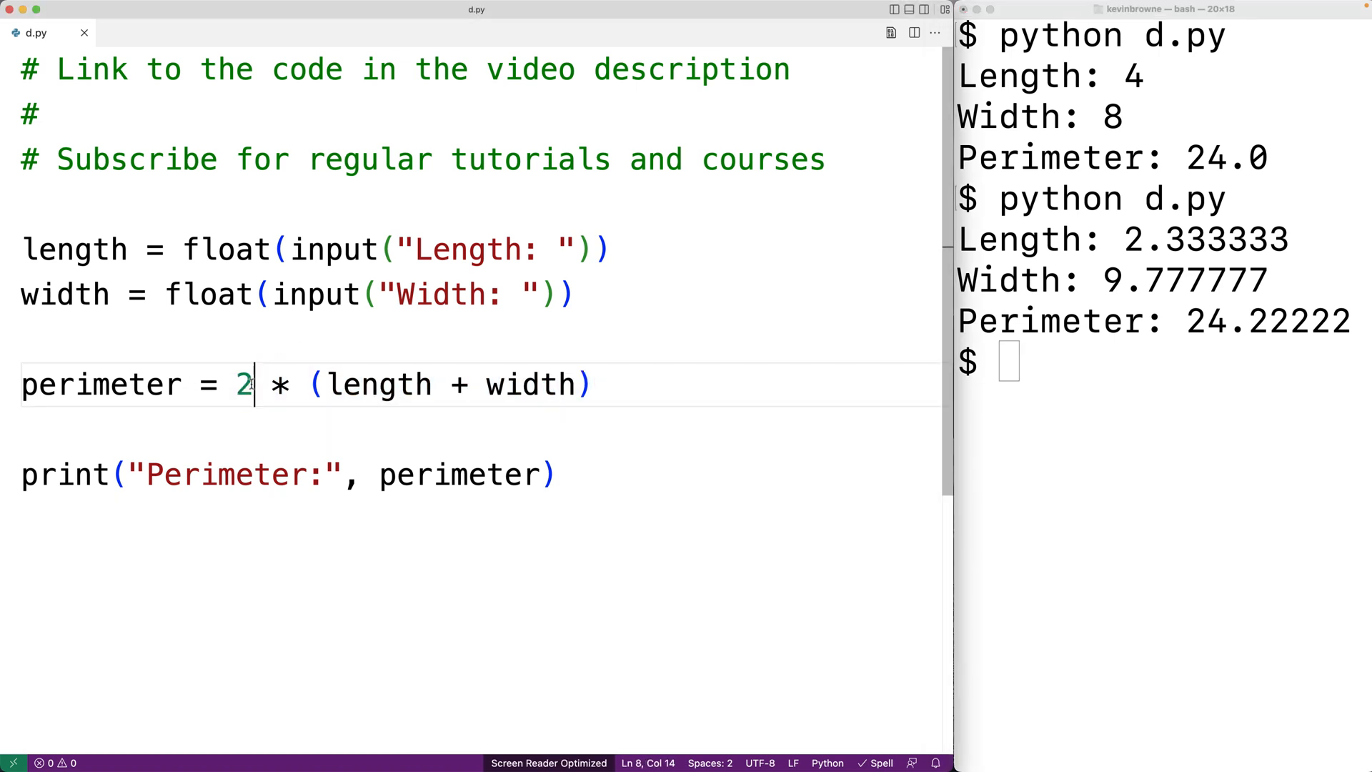
{"action": "type", "text": "round("}
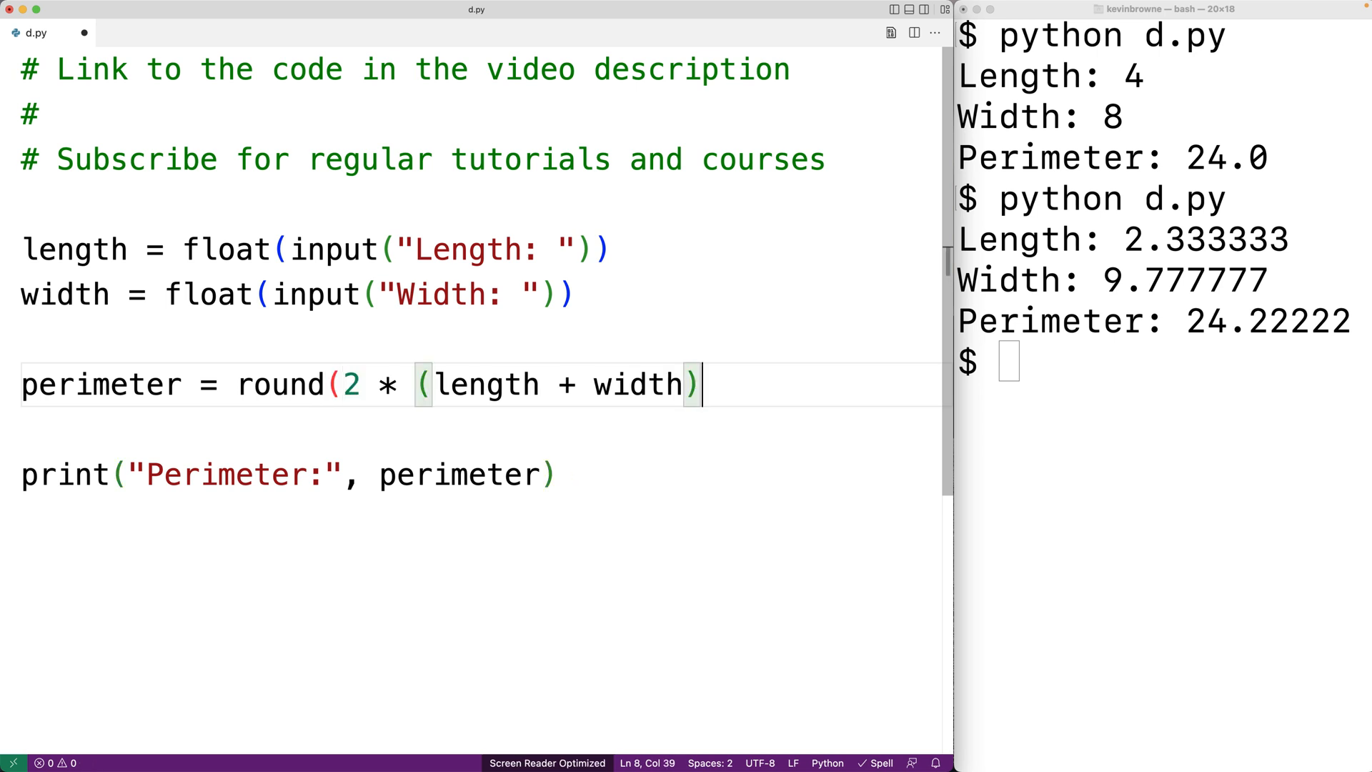
{"action": "type", "text": ","}
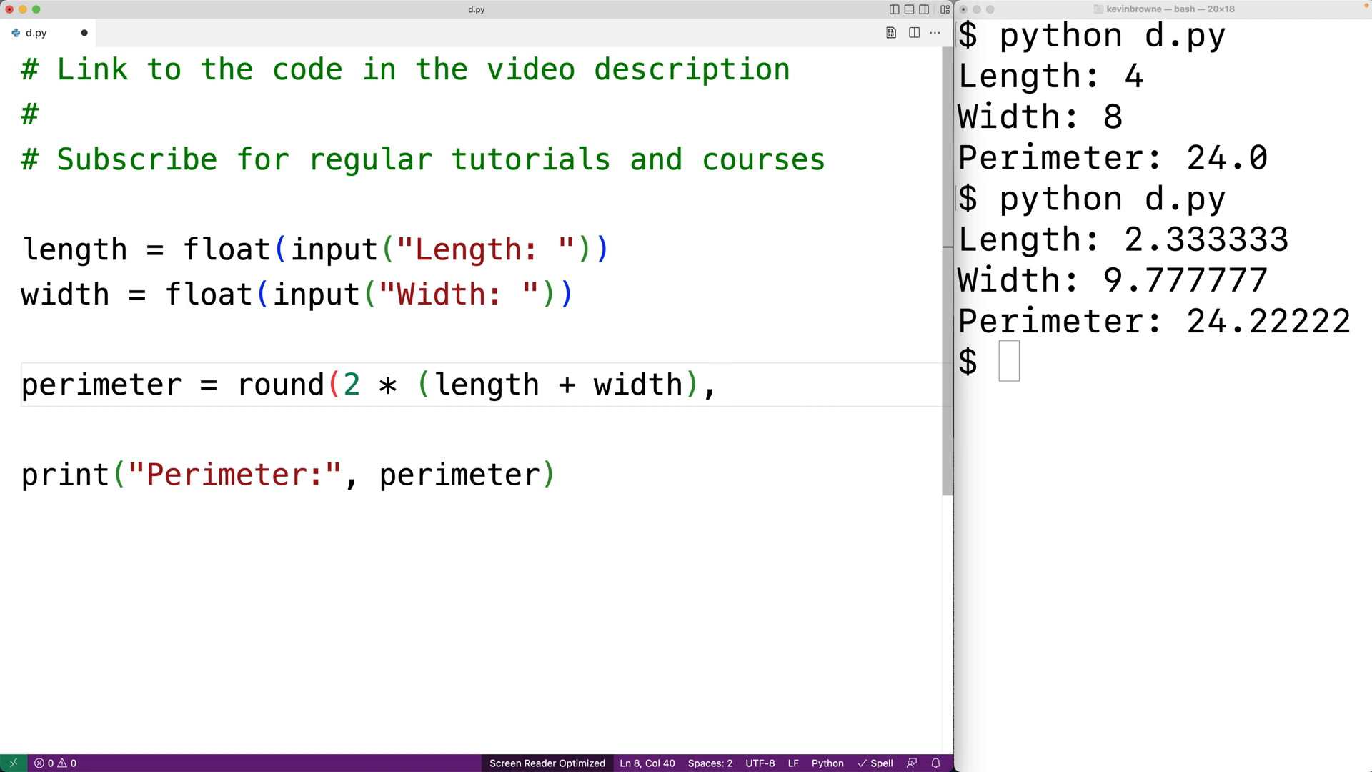
{"action": "type", "text": "4)"}
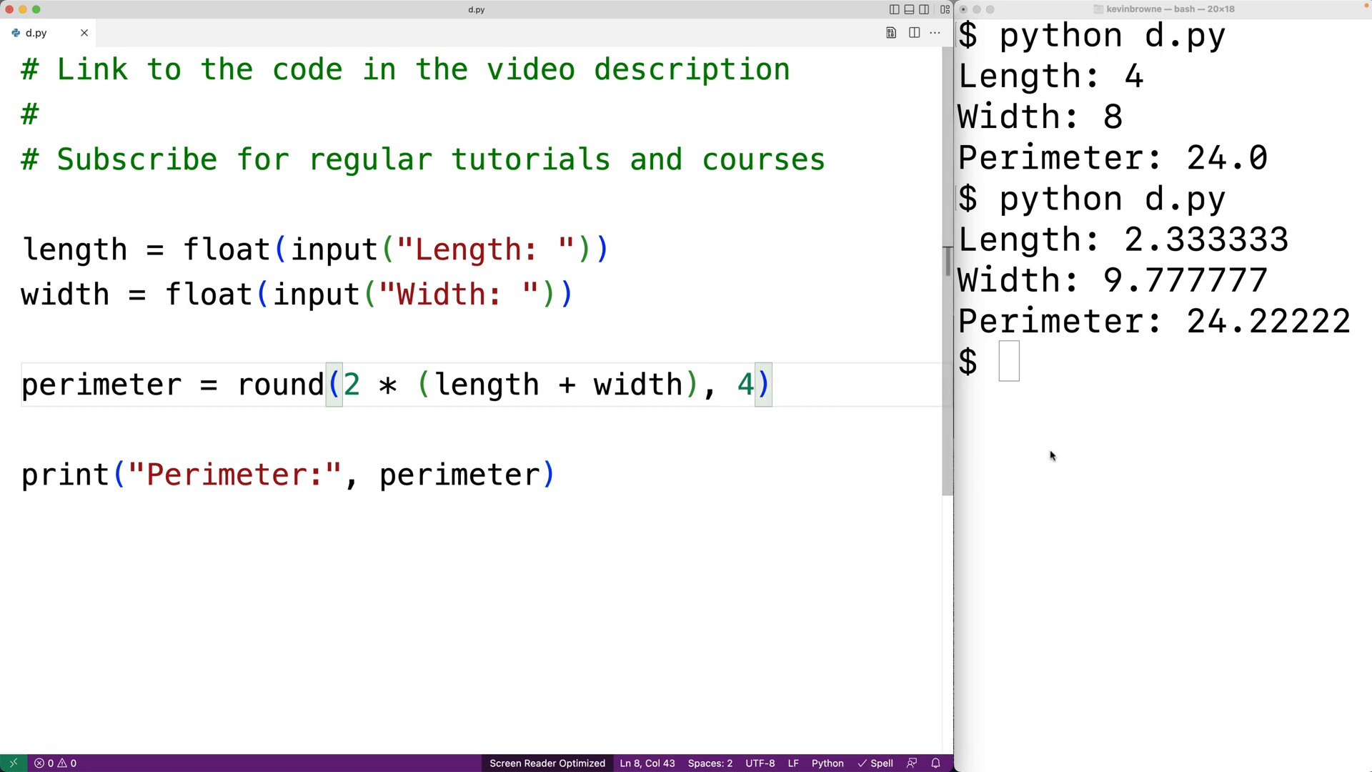
Step: Rerun d.py with 2.333333 and 9.777777, getting Perimeter: 24.2222
{"action": "key", "text": "Return"}
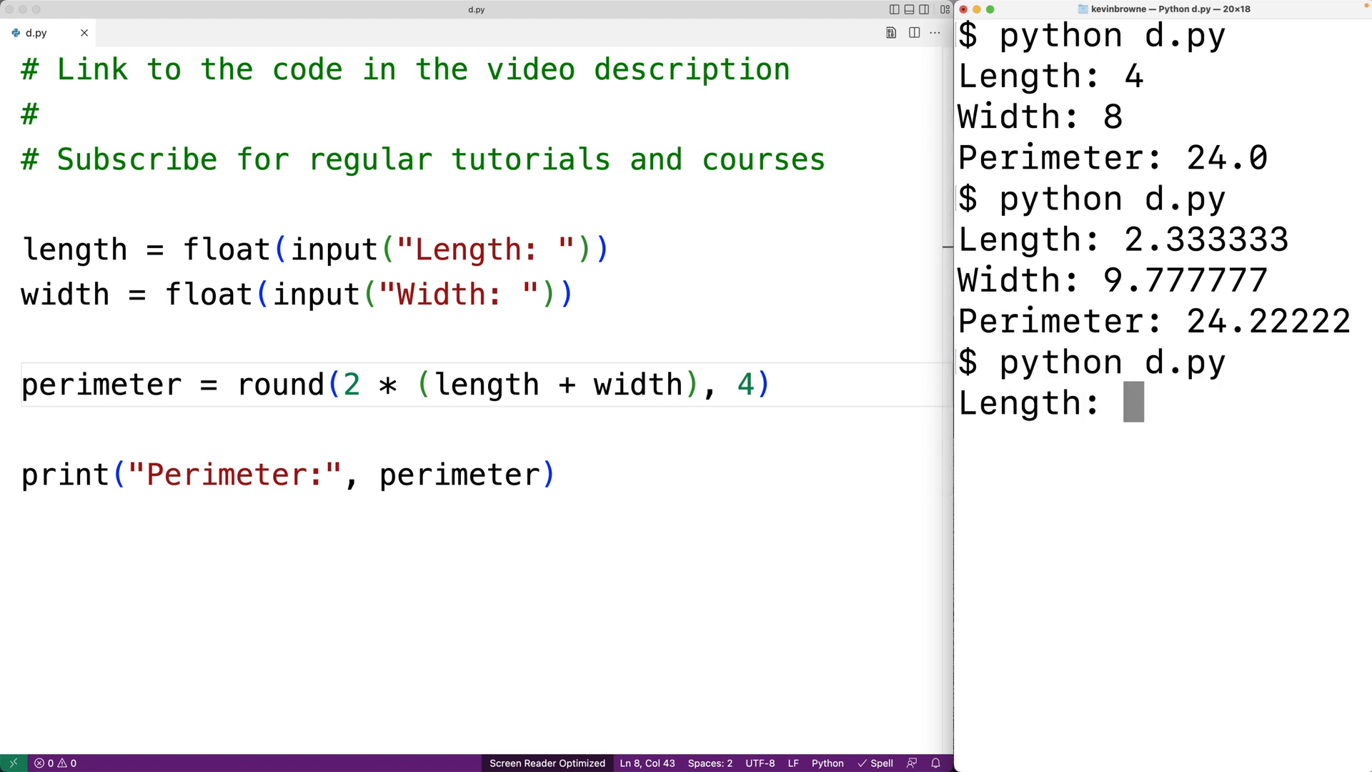
{"action": "type", "text": "2.3333"}
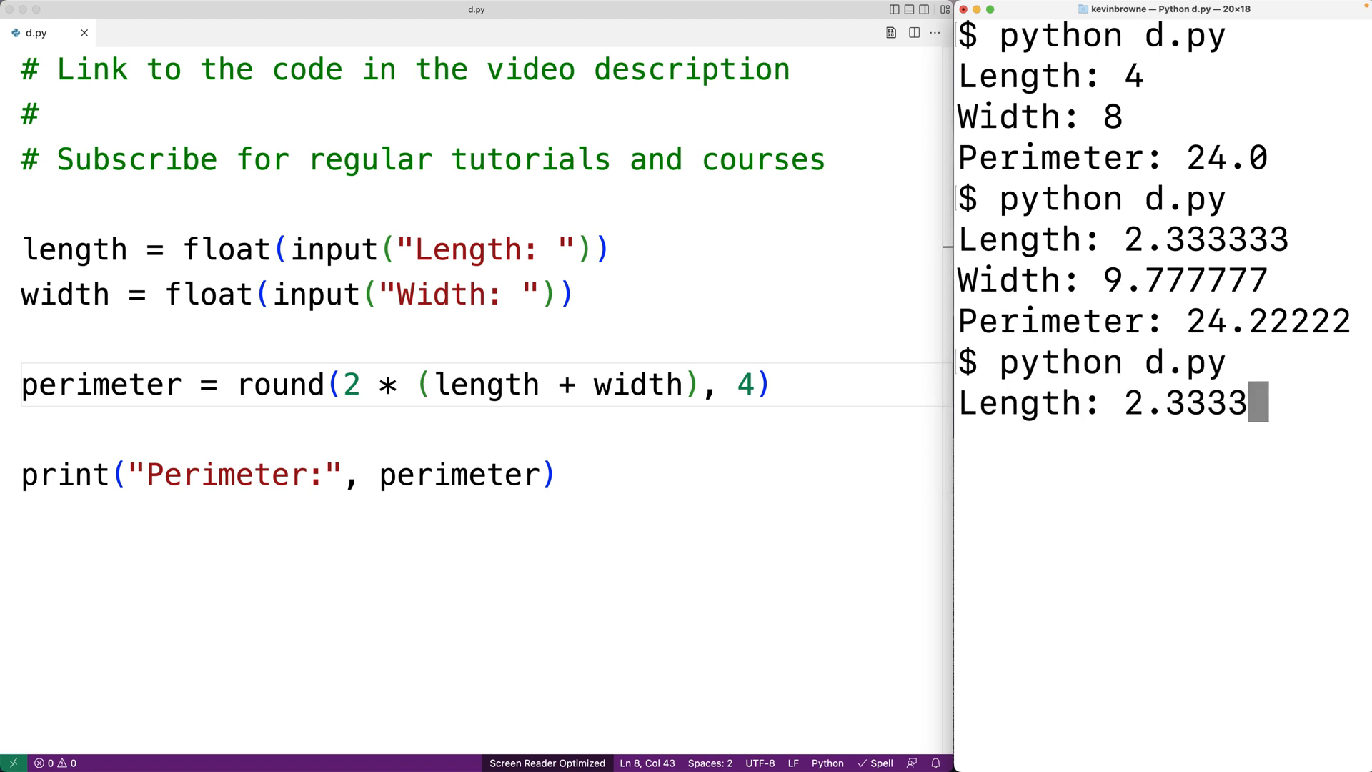
{"action": "type", "text": "9.7777"}
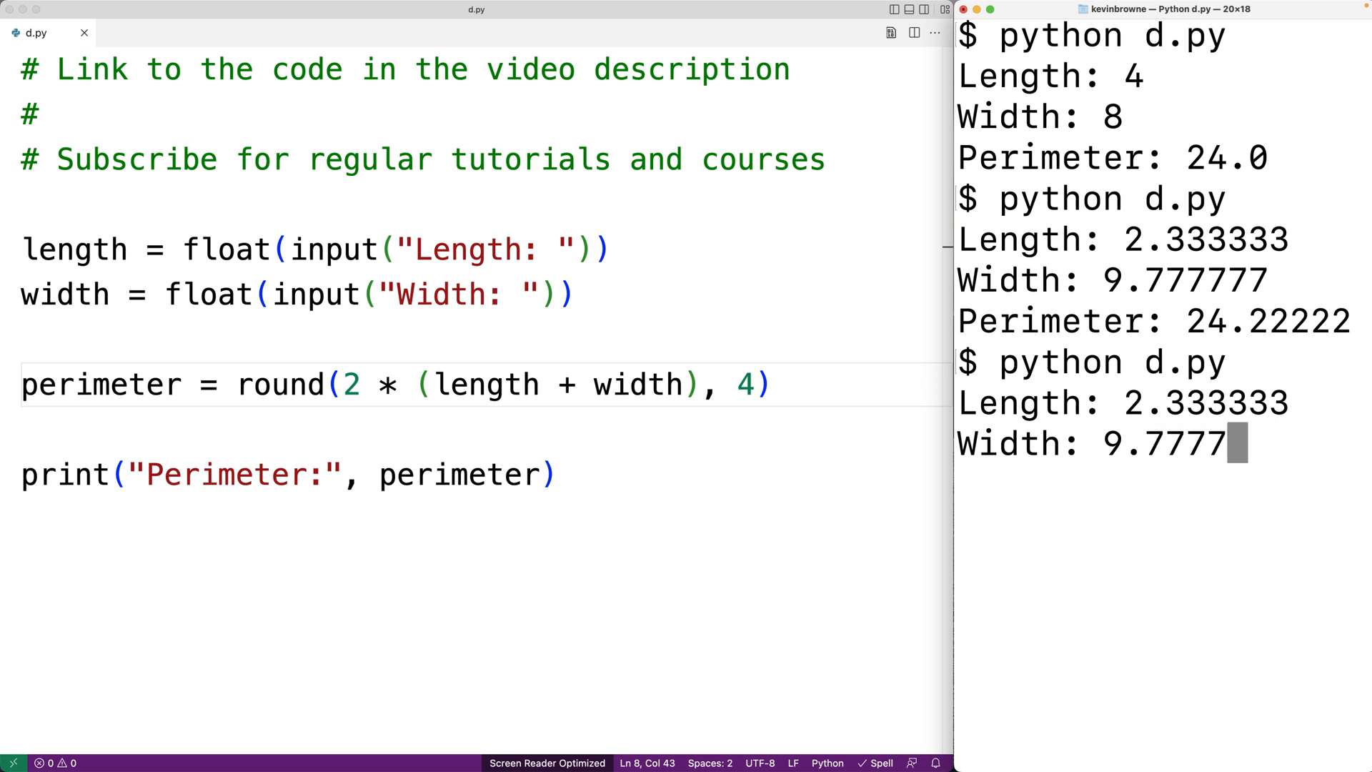
{"action": "key", "text": "Return"}
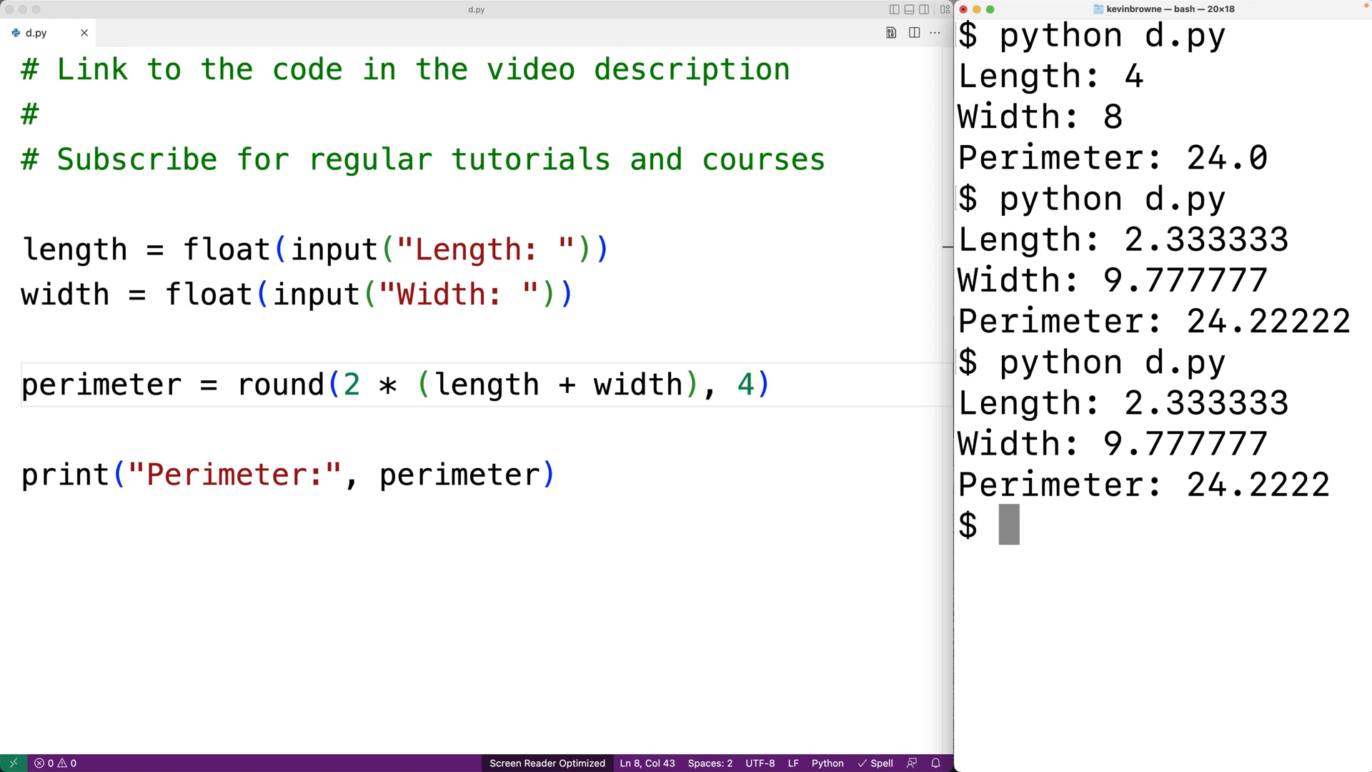
{"action": "left_click", "coordinate": [234, 384]}
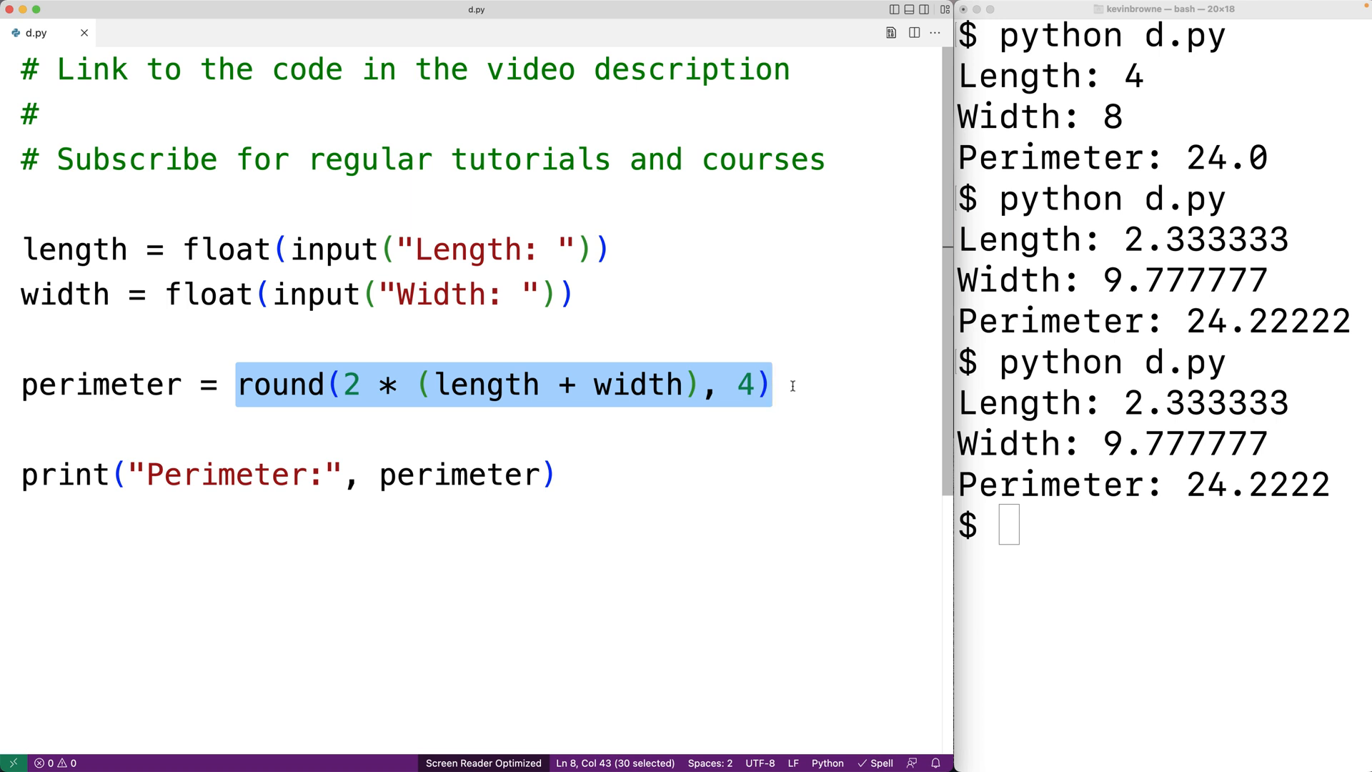
{"action": "mouse_move", "coordinate": [473, 191]}
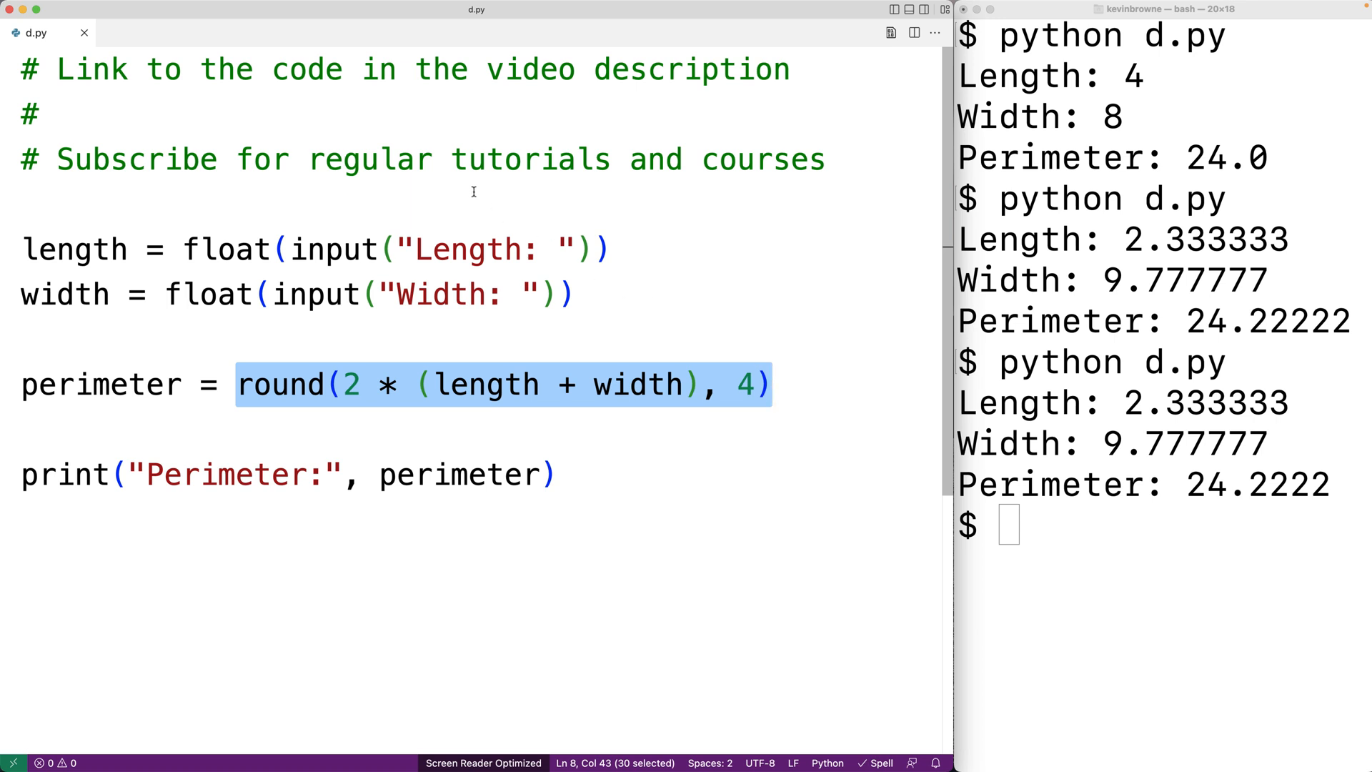
Step: Define rectangle_perimeter(l, w) returning round(2 * (l + w), 4) above the inputs
{"action": "type", "text": "def"}
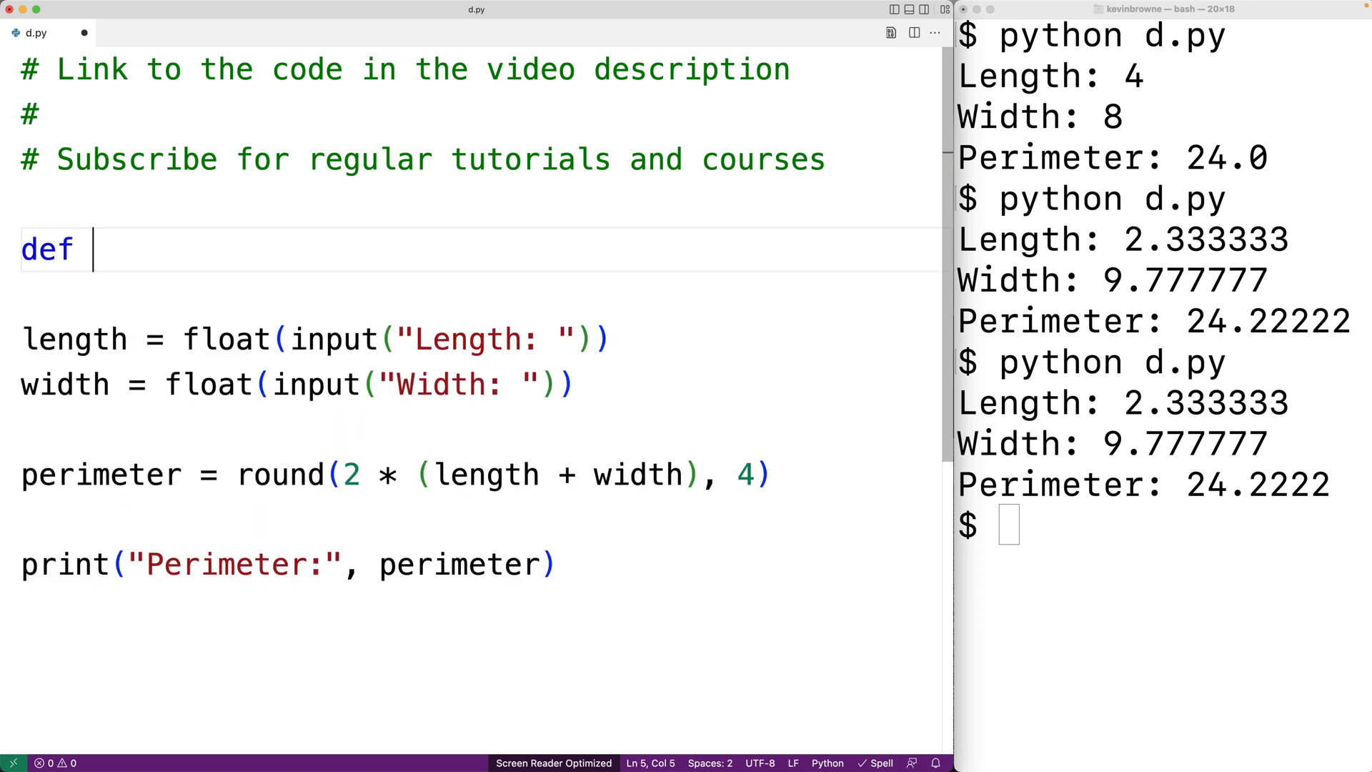
{"action": "type", "text": "rectangle_p"}
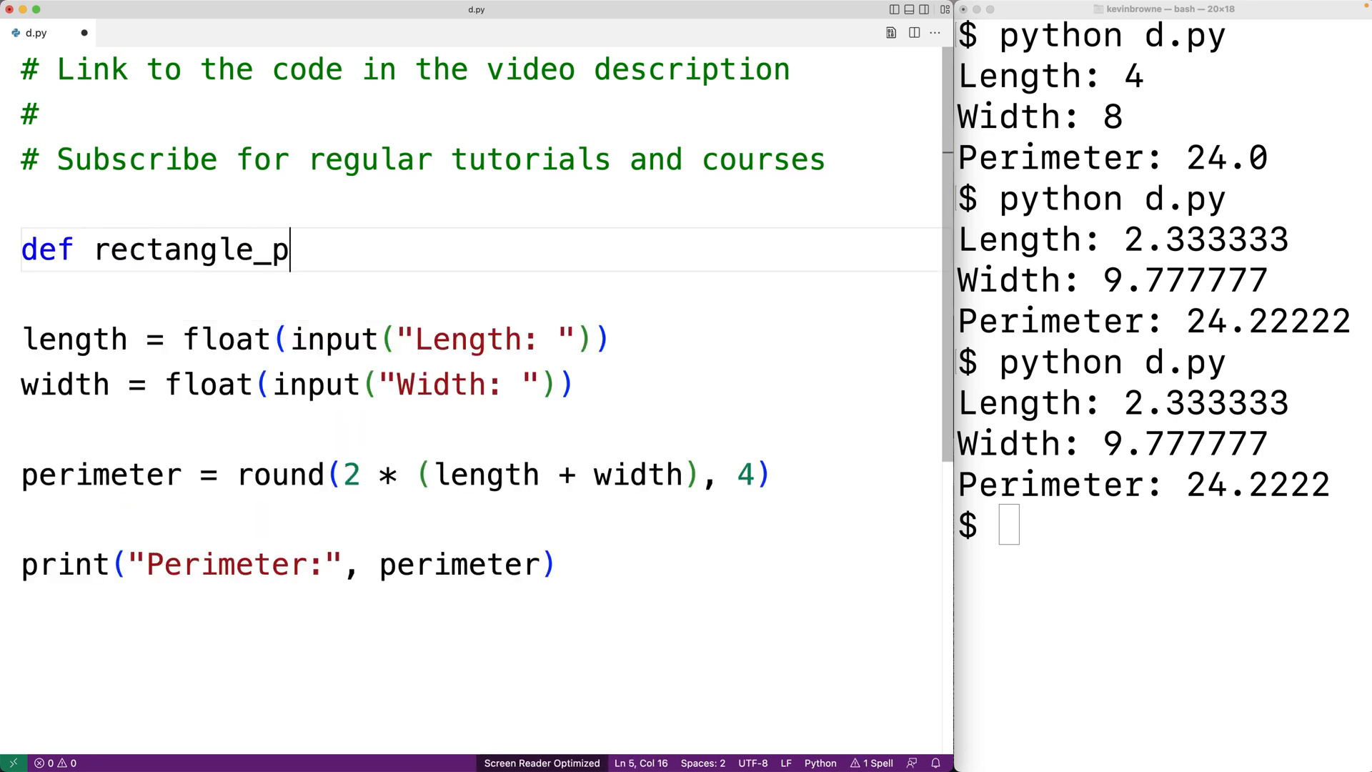
{"action": "type", "text": "erimeter"}
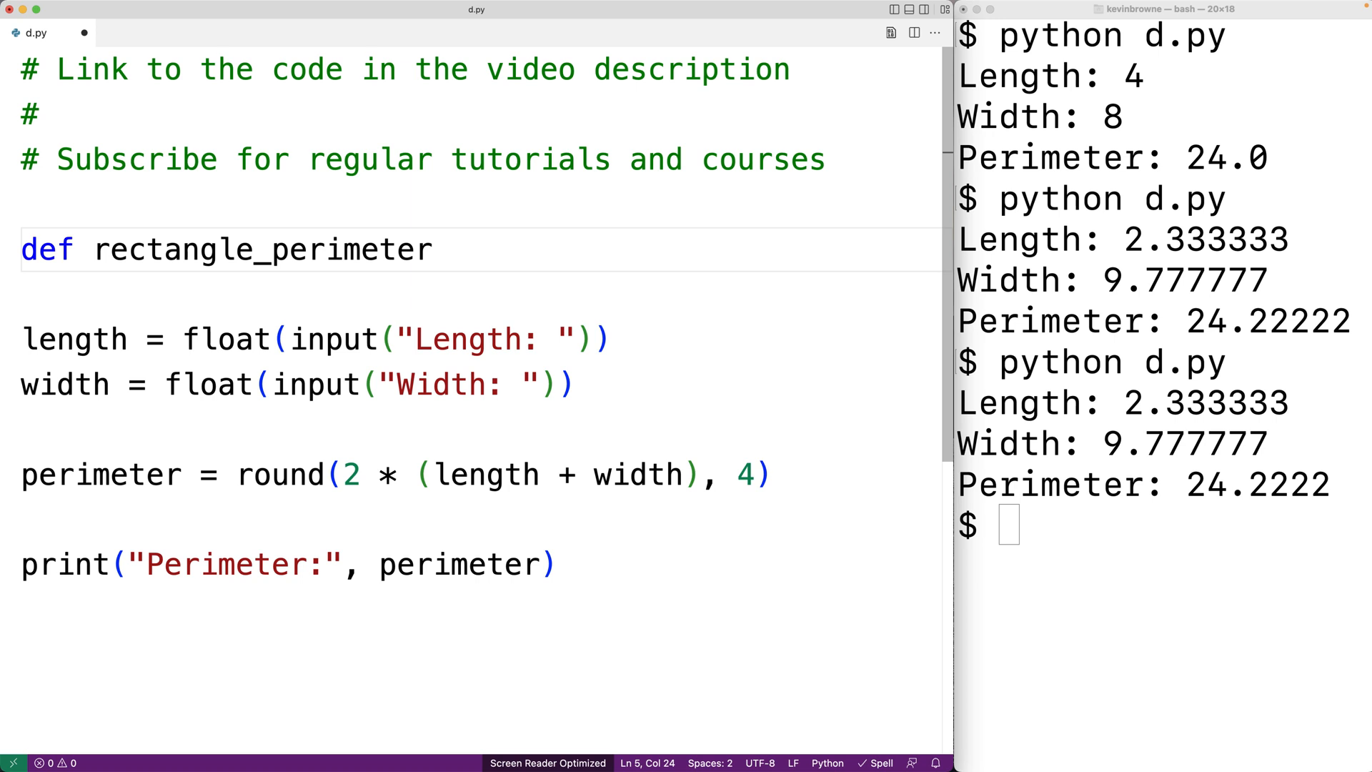
{"action": "type", "text": "()"}
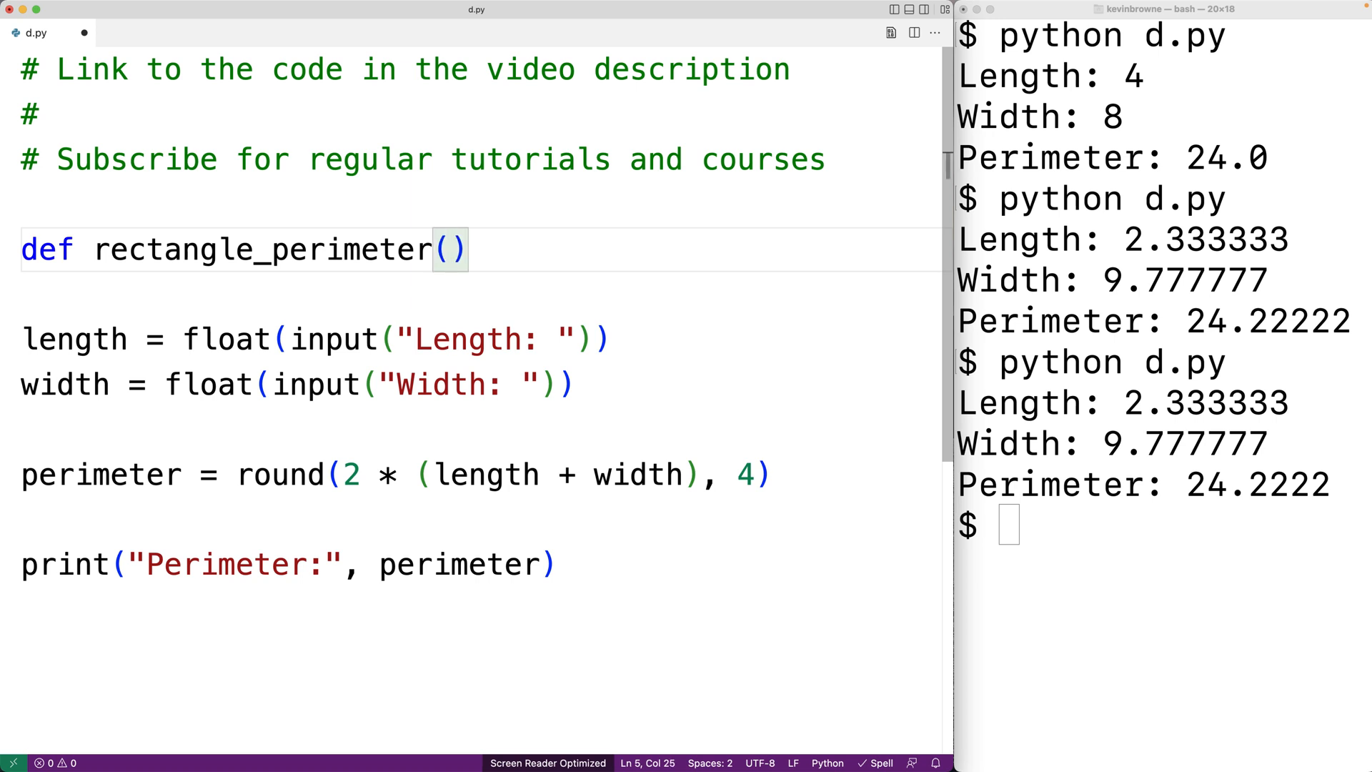
{"action": "type", "text": "l,w"}
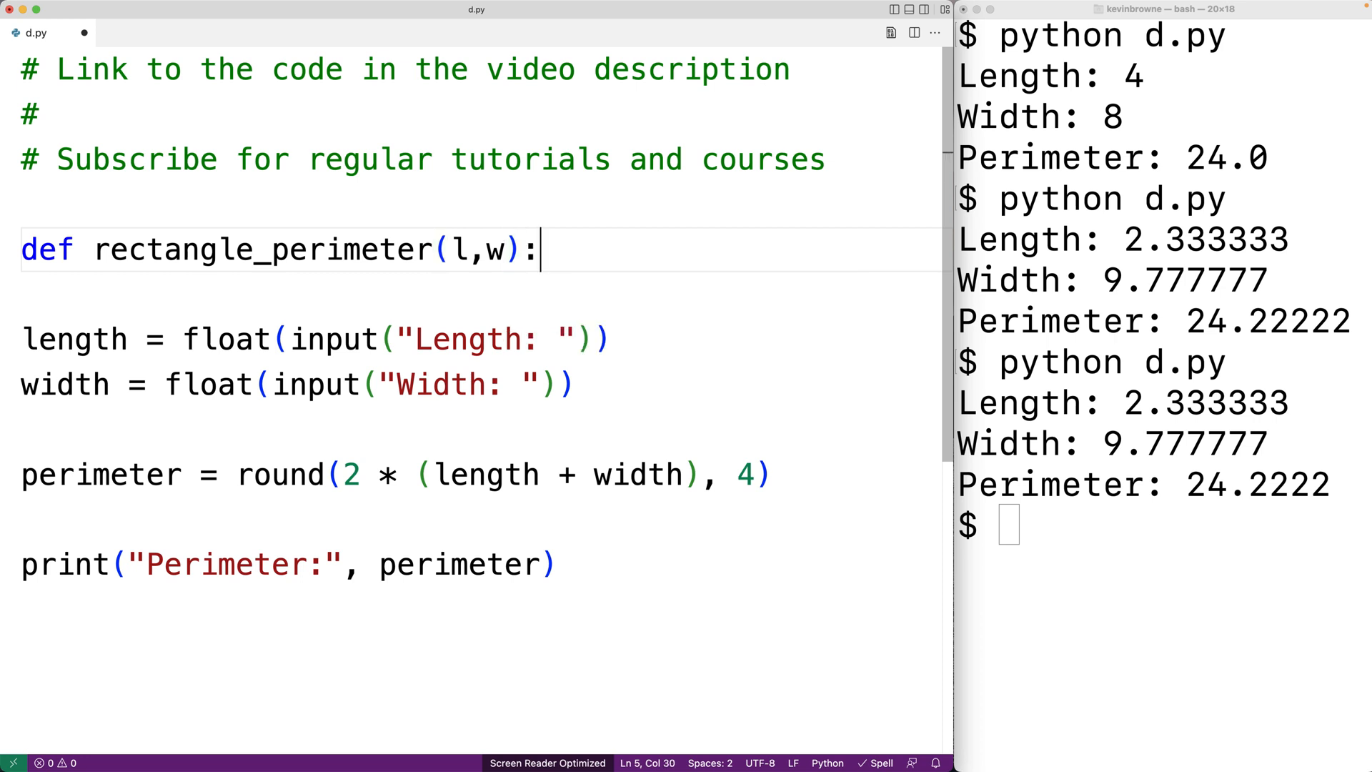
{"action": "type", "text": "re"}
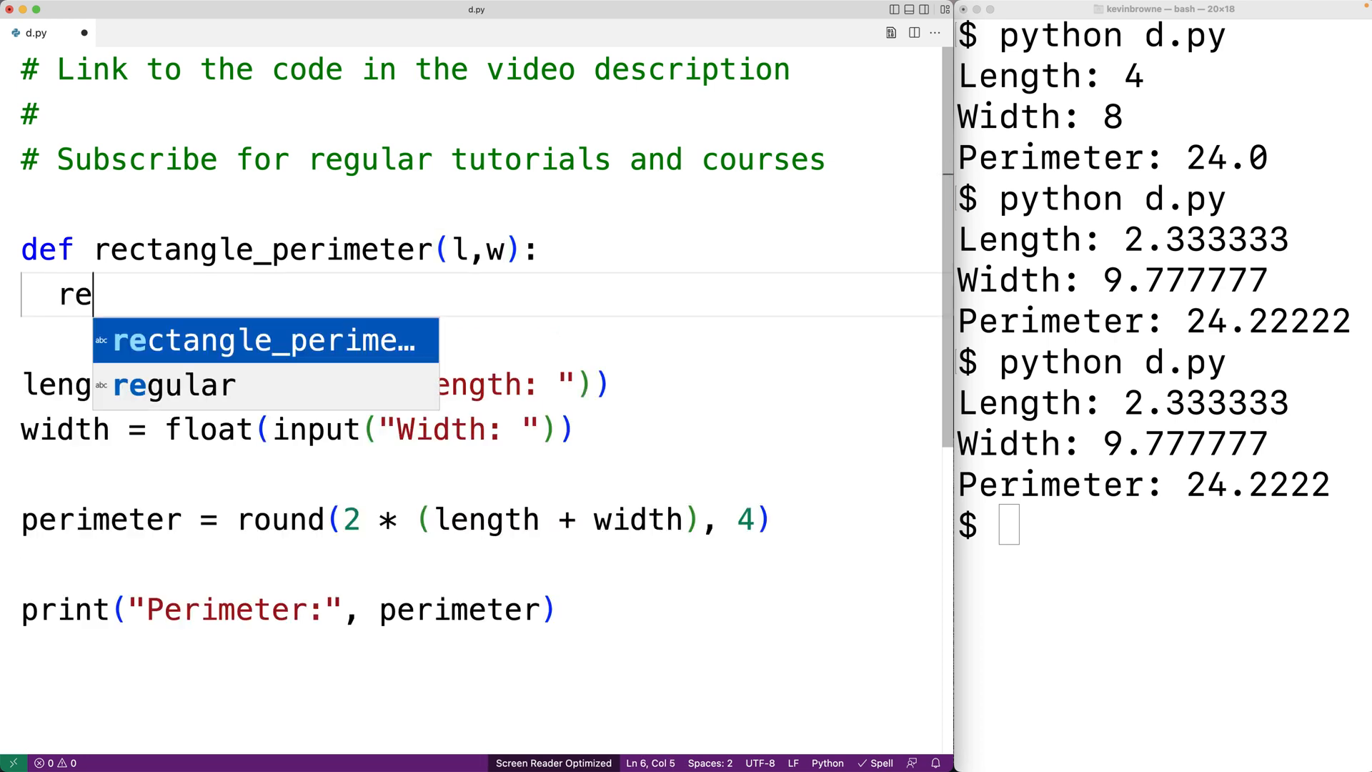
{"action": "type", "text": "turn"}
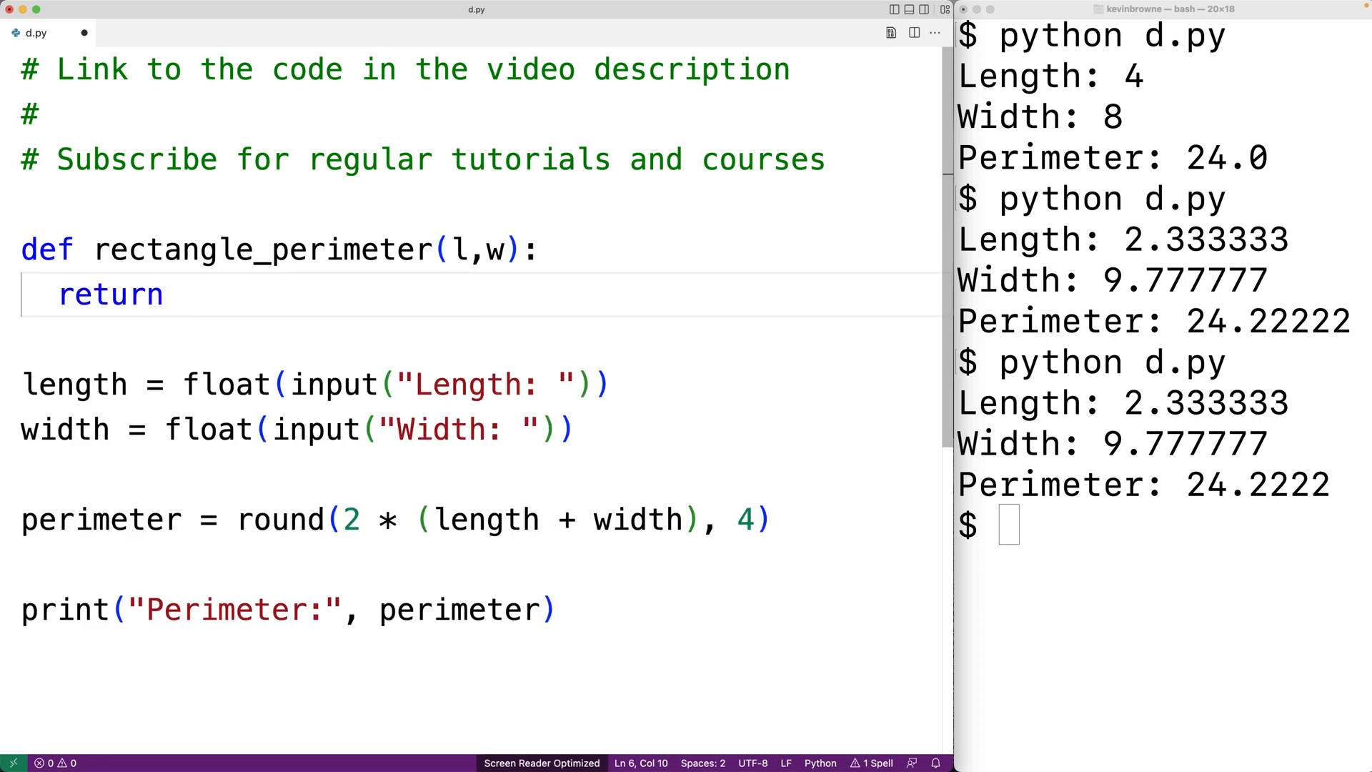
{"action": "type", "text": "round(2 * (length + width), 4)"}
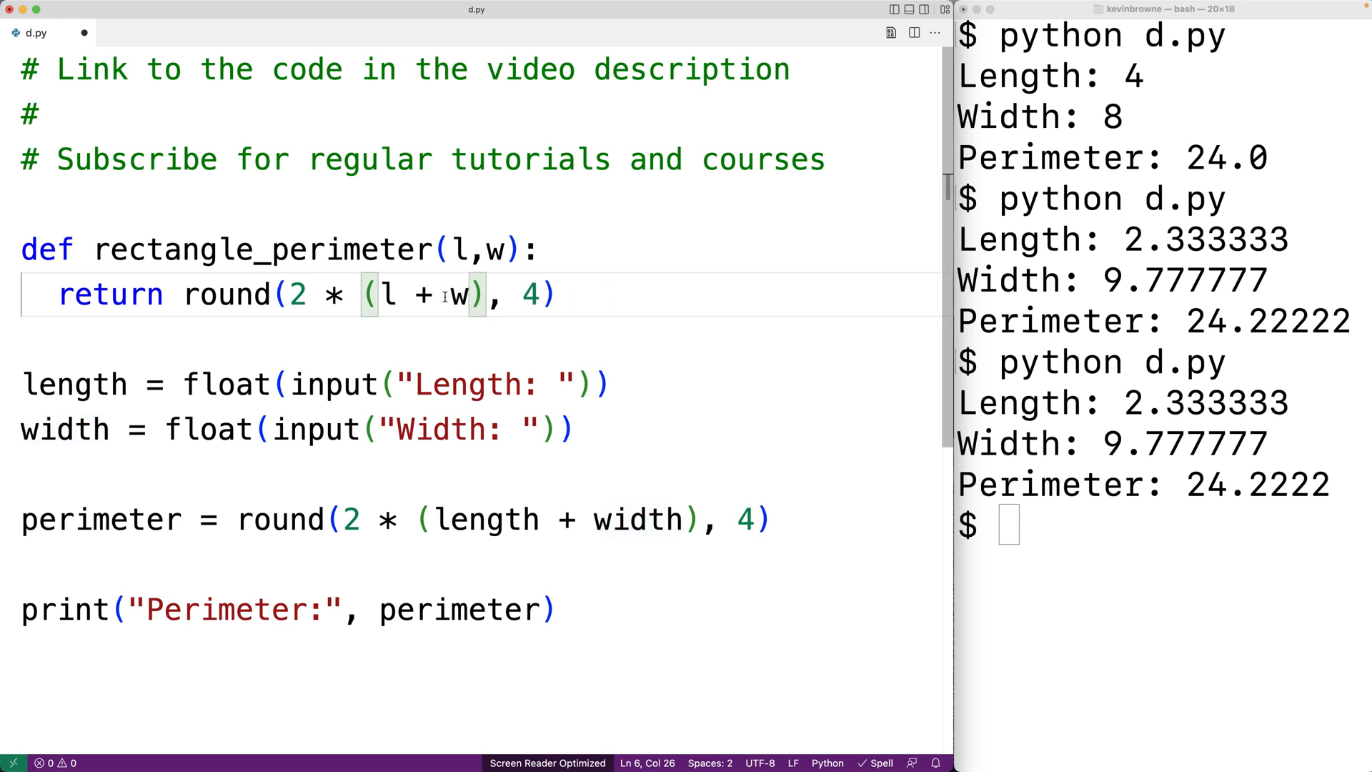
{"action": "double_click", "coordinate": [262, 249]}
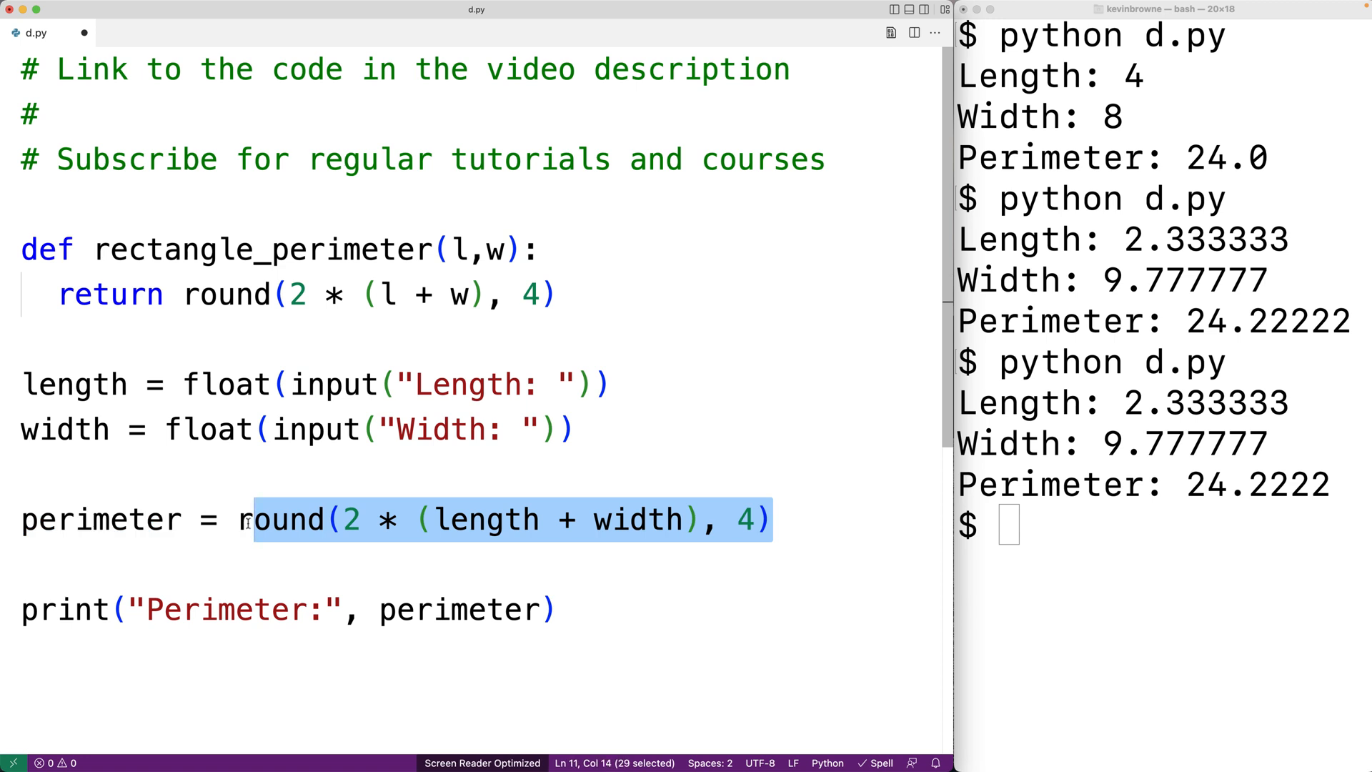
Step: Replace the inline perimeter formula with rectangle_perimeter(length, width)
{"action": "type", "text": "rectangle_perimeter(leng"}
{"action": "left_click", "coordinate": [1161, 523]}
{"action": "type", "text": "python d.py"}
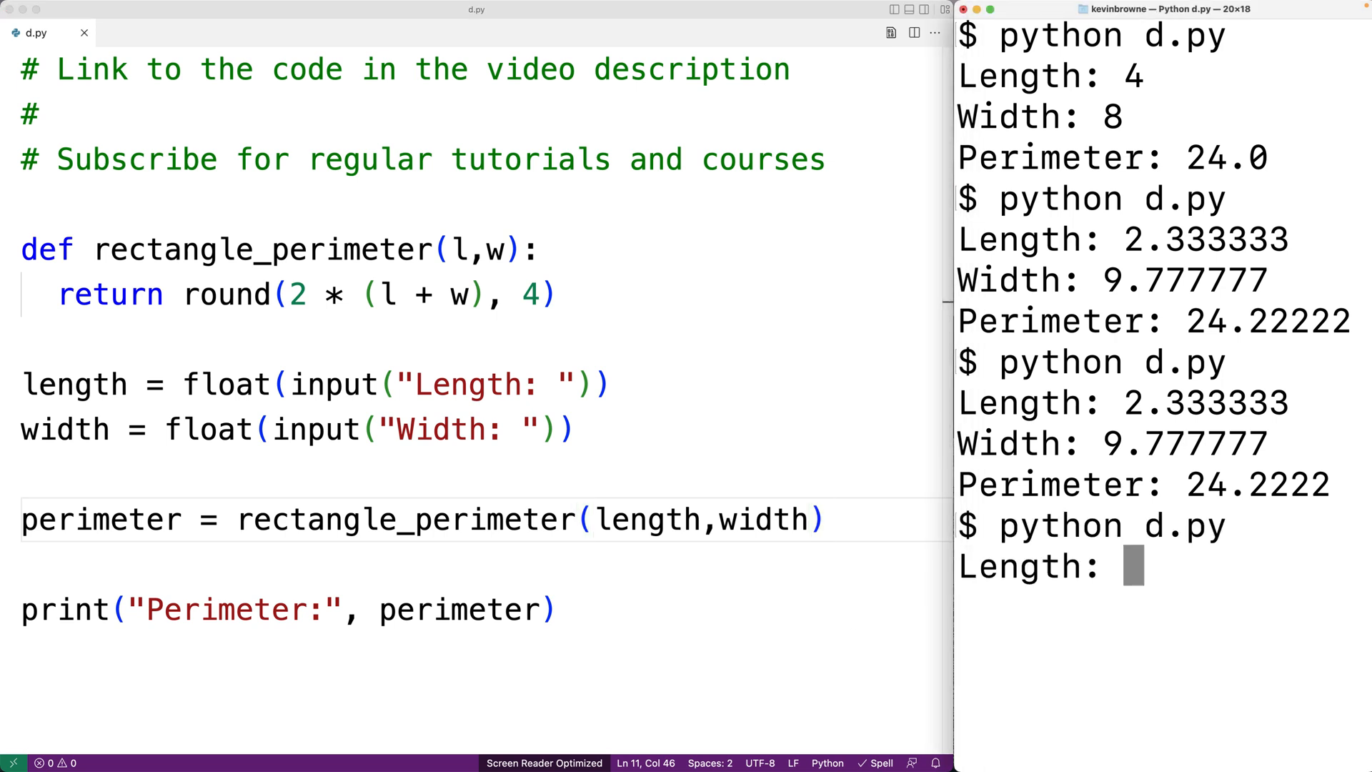
Step: Enter length 2.333333 and width 9.777777 at the running script's prompts
{"action": "type", "text": "2.333333"}
{"action": "type", "text": "9."}
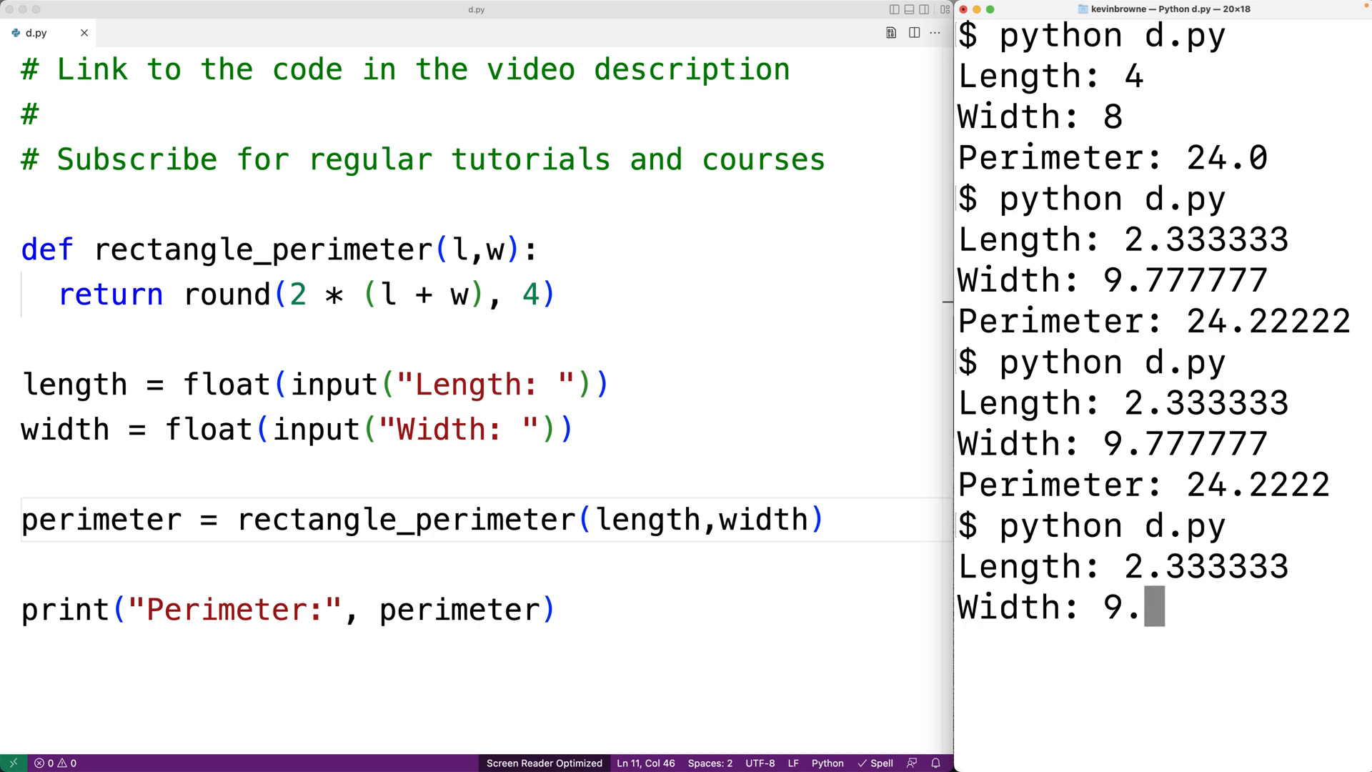
{"action": "type", "text": "7777"}
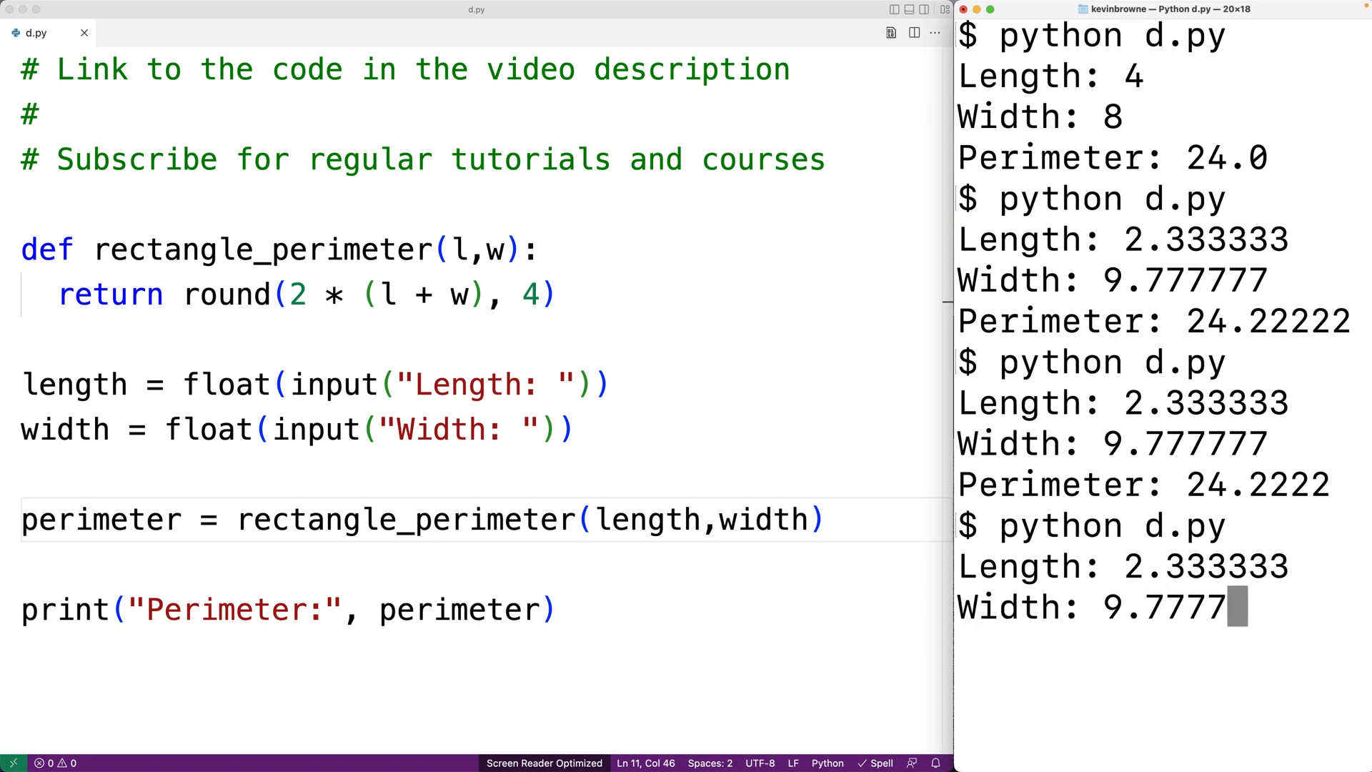